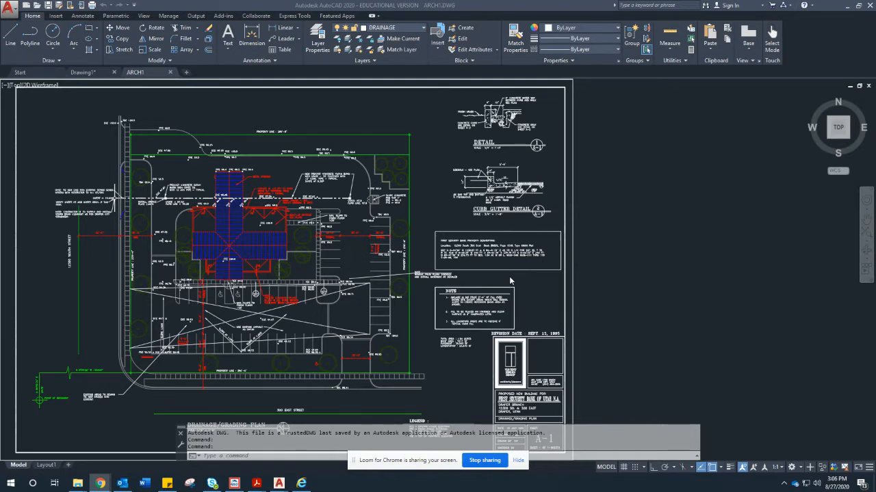
mouse_move(466, 161)
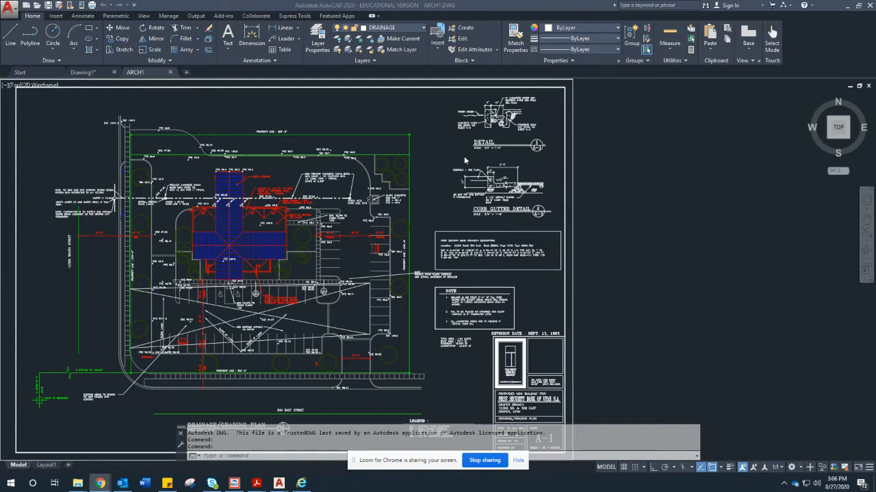
mouse_move(489, 123)
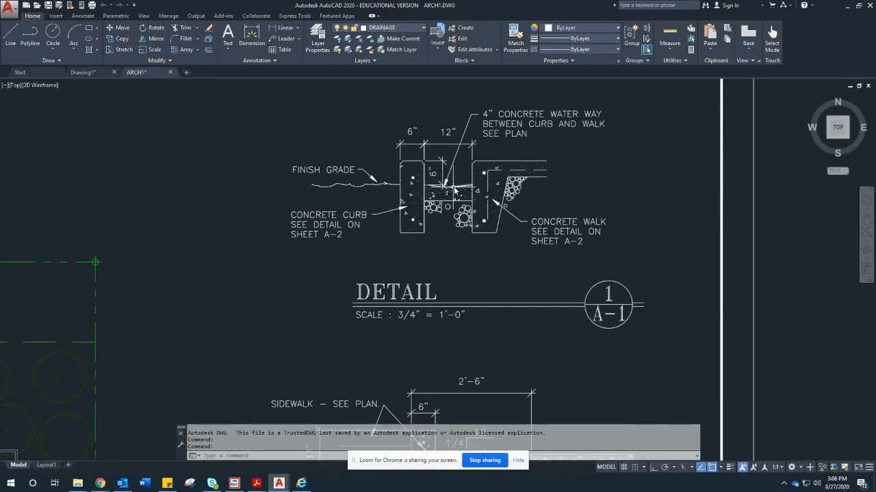
mouse_move(533, 175)
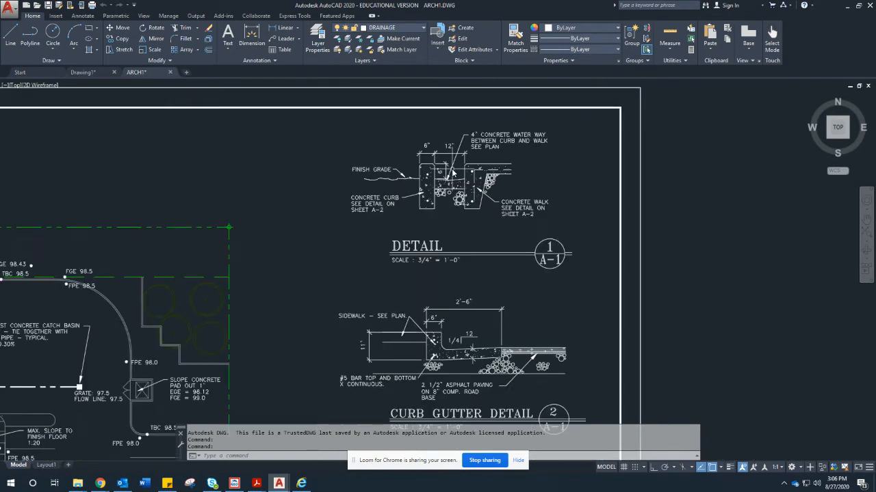
- Zoom into the ARCH1 curb and gutter detail to inspect it closely
scroll(down, 3)
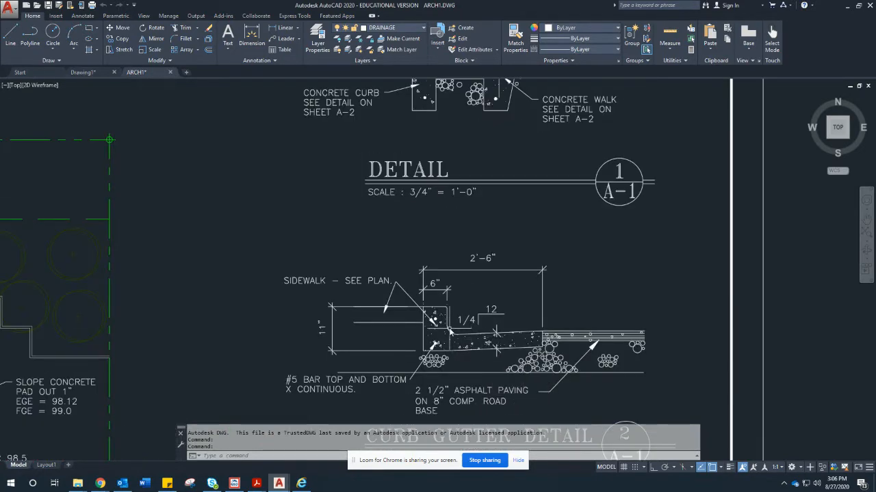
mouse_move(455, 329)
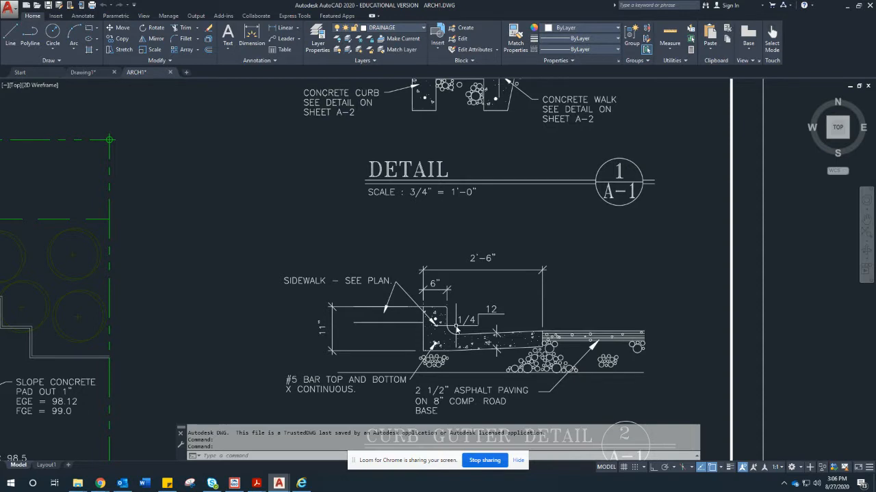
mouse_move(602, 335)
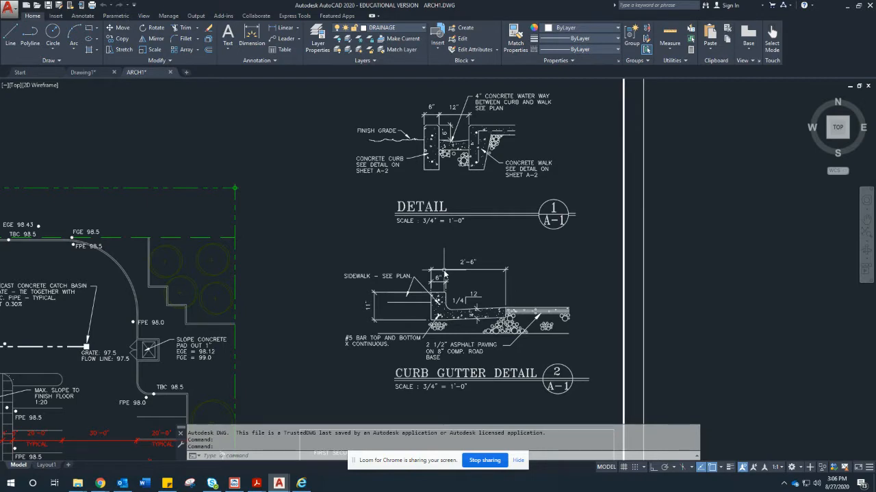
mouse_move(365, 205)
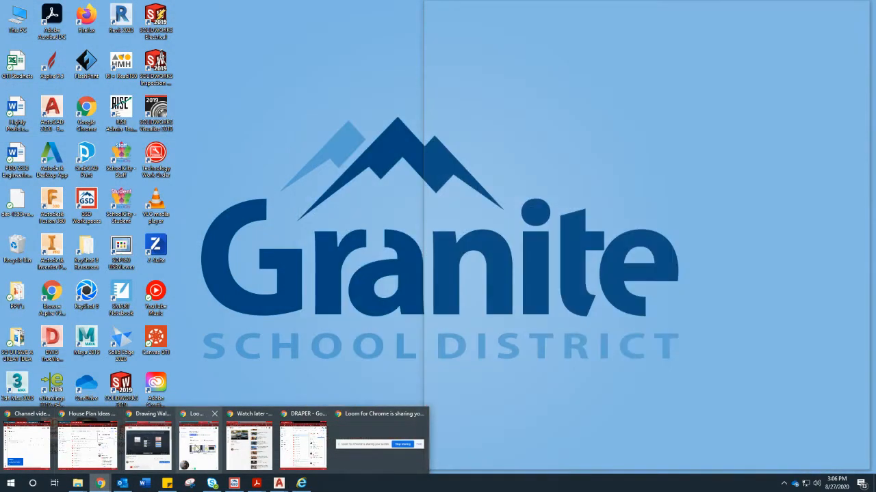
- Download ARCH2.DWG from the shared Drive folder and browse the file list
click(198, 445)
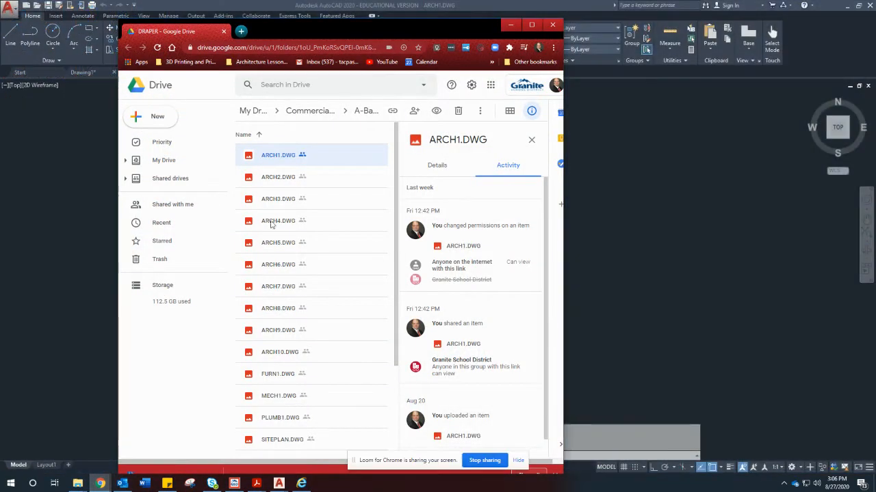
right_click(277, 177)
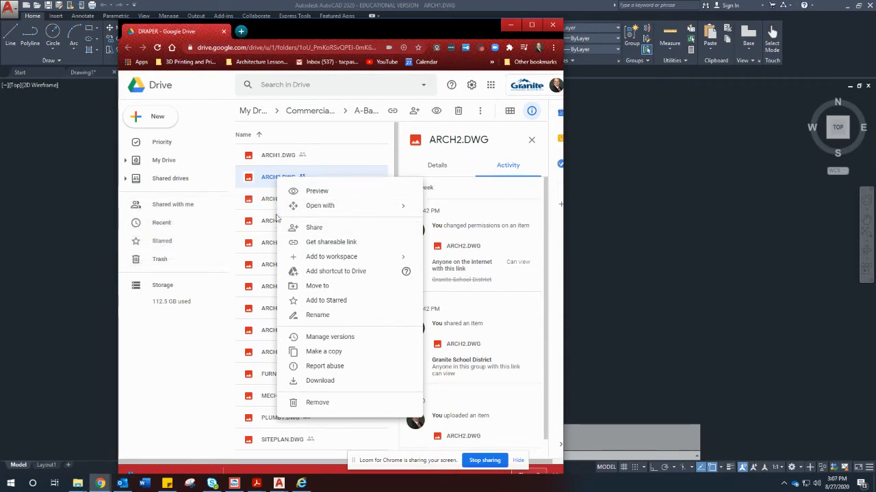
mouse_move(323, 350)
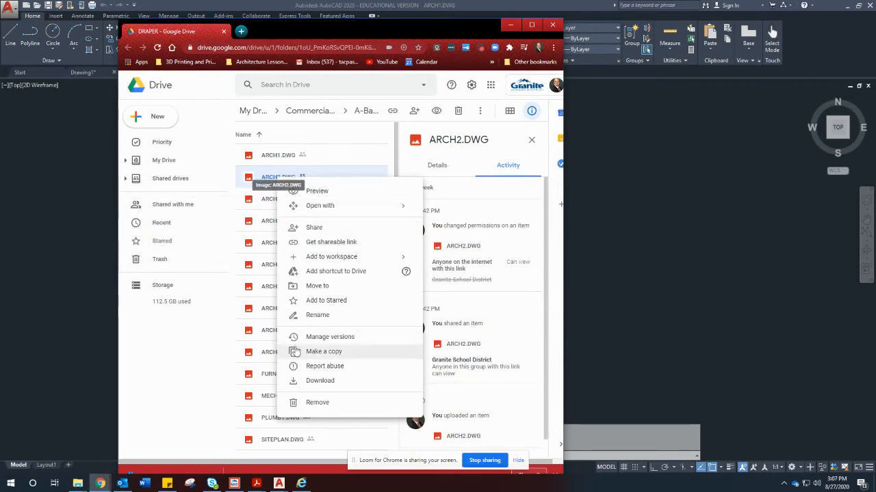
mouse_move(320, 381)
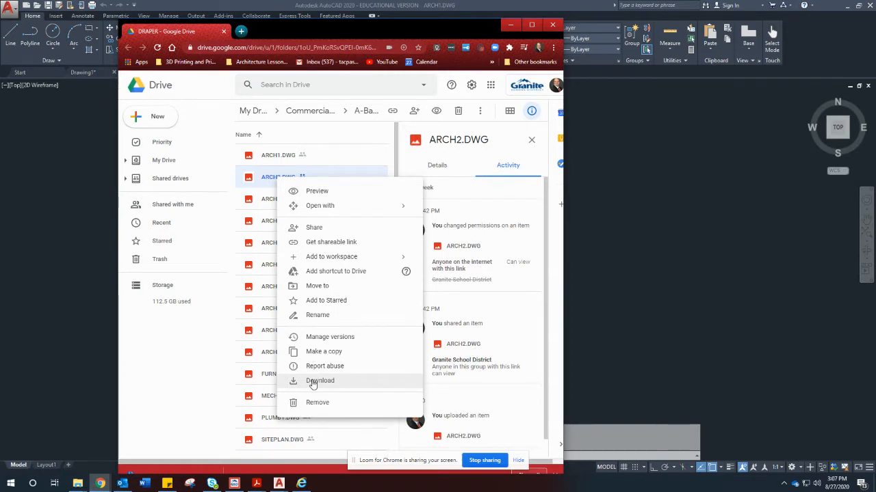
click(321, 381)
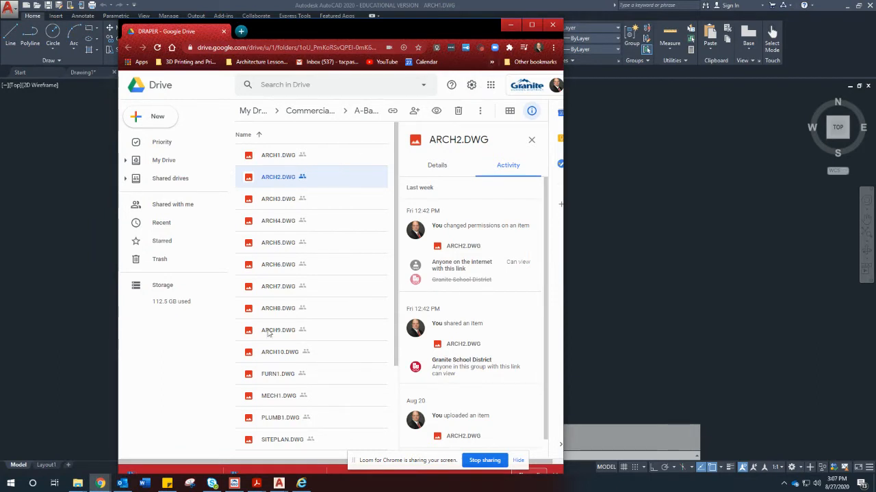
scroll(down, 3)
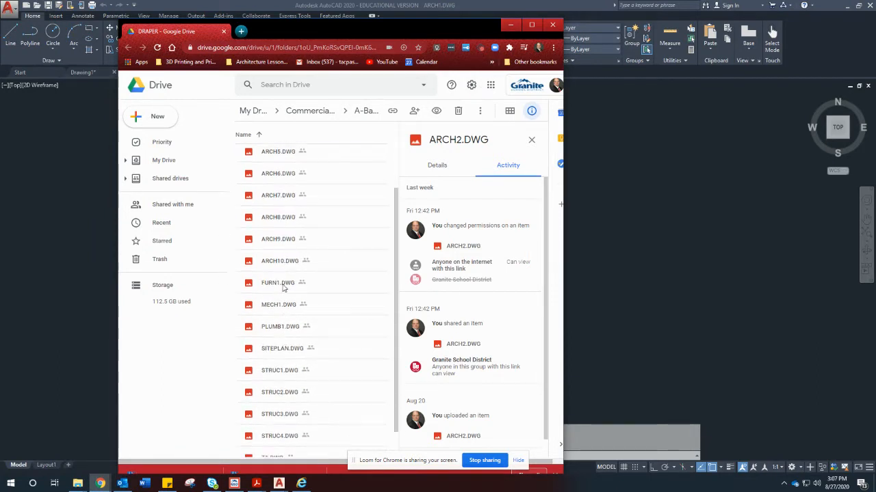
mouse_move(277, 311)
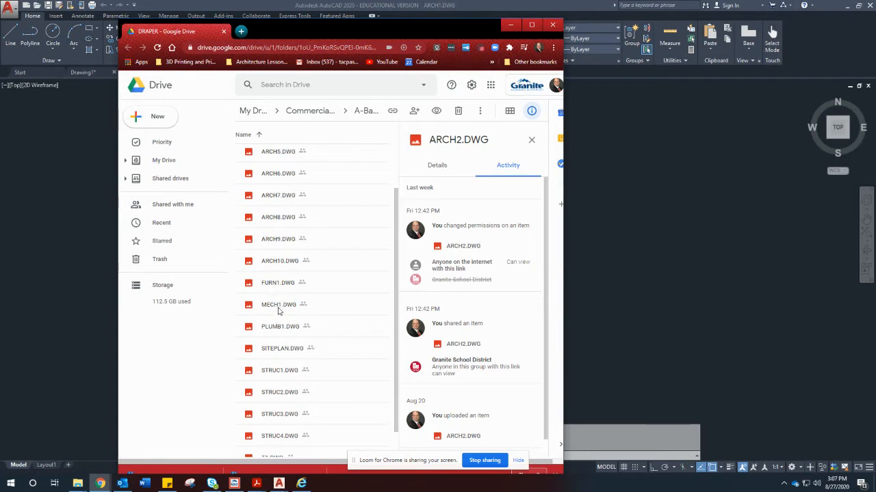
mouse_move(301, 376)
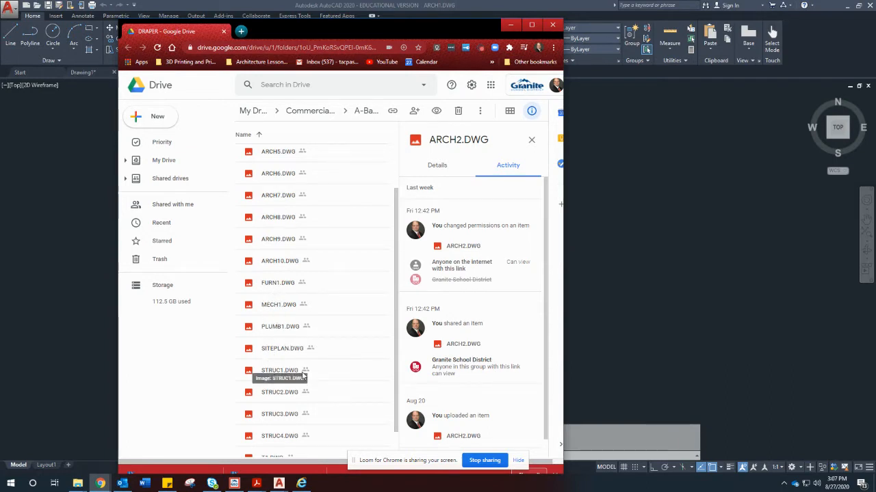
scroll(down, 3)
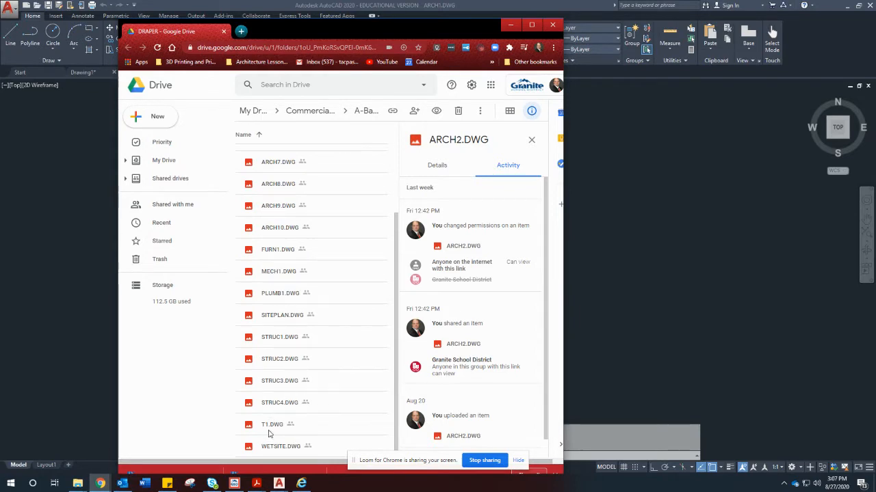
mouse_move(277, 418)
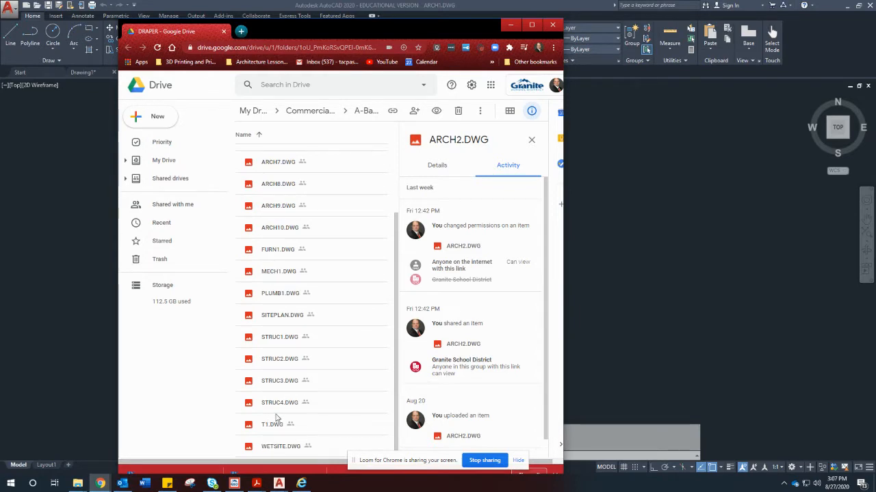
mouse_move(283, 451)
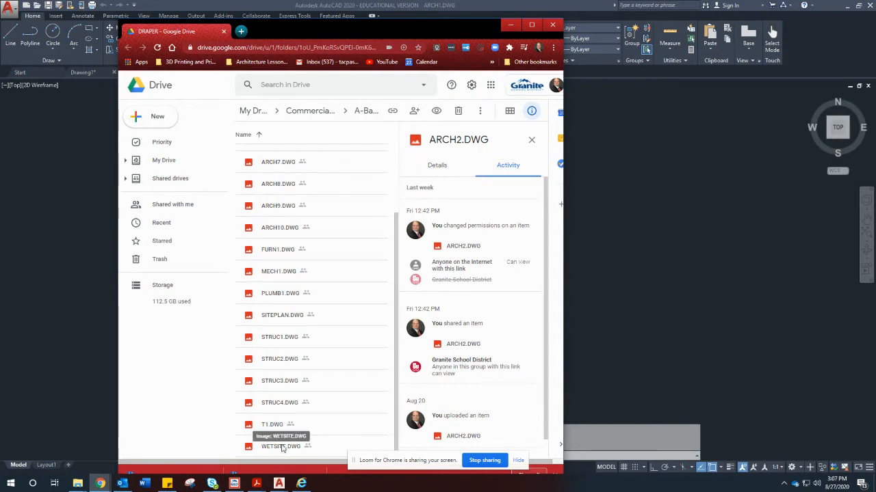
mouse_move(266, 268)
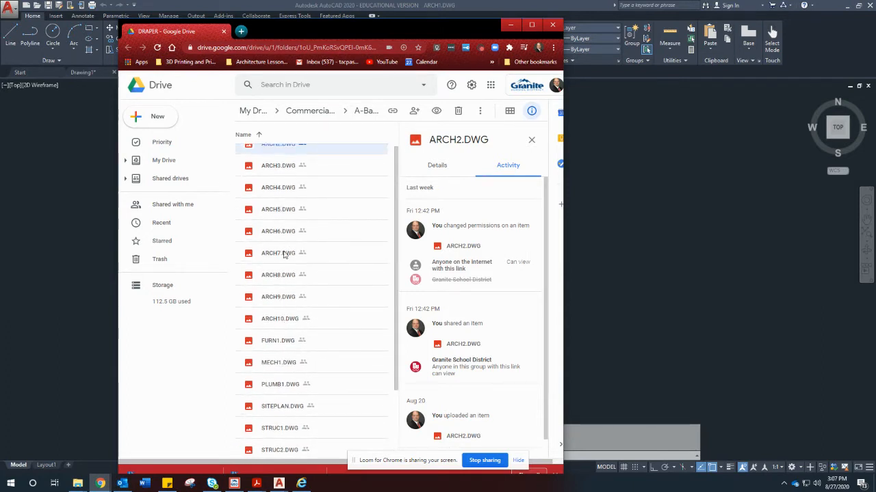
mouse_move(278, 275)
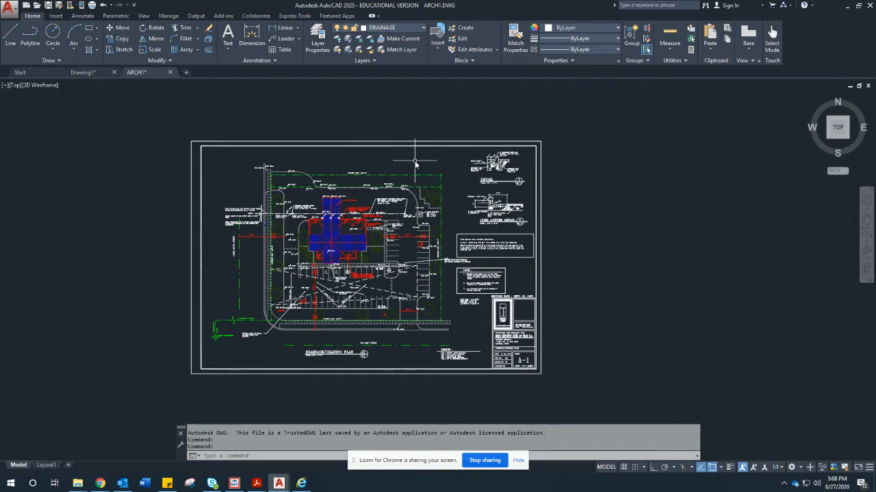
mouse_move(435, 236)
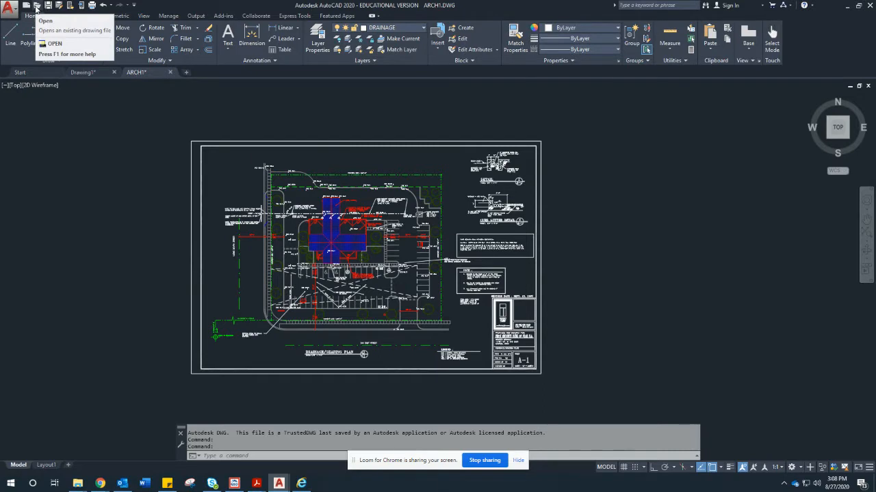
mouse_move(35, 12)
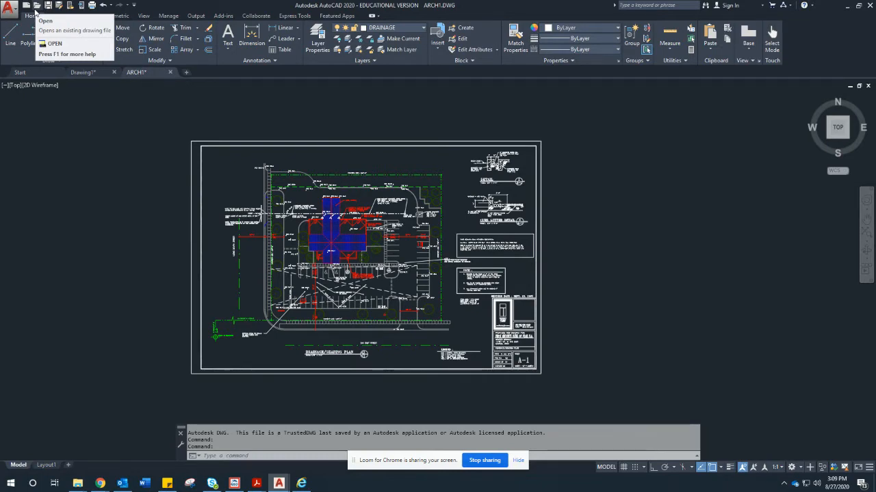
click(342, 267)
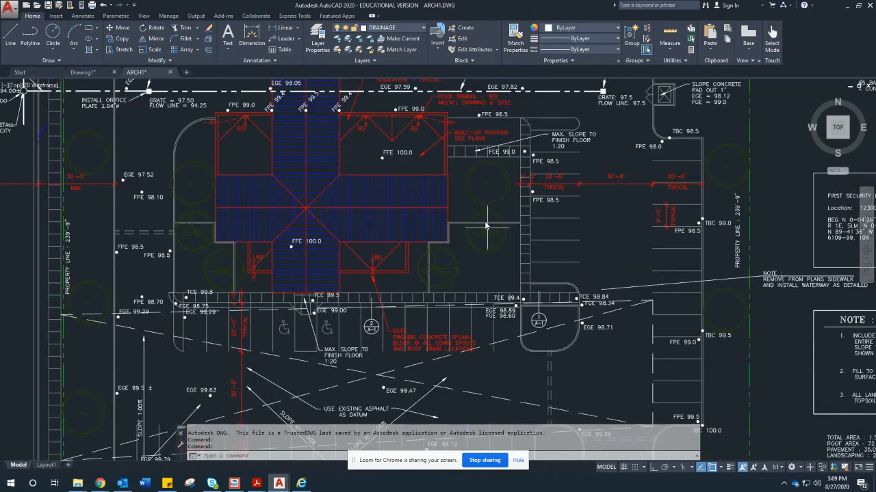
mouse_move(458, 258)
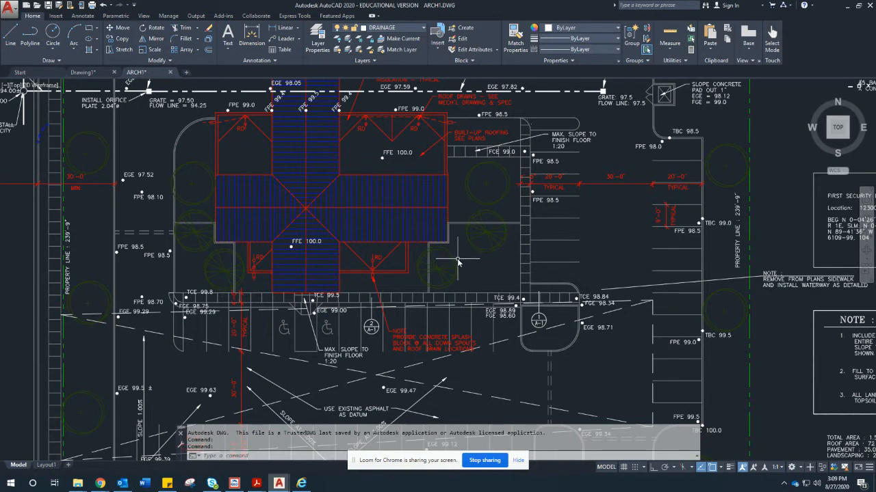
mouse_move(457, 261)
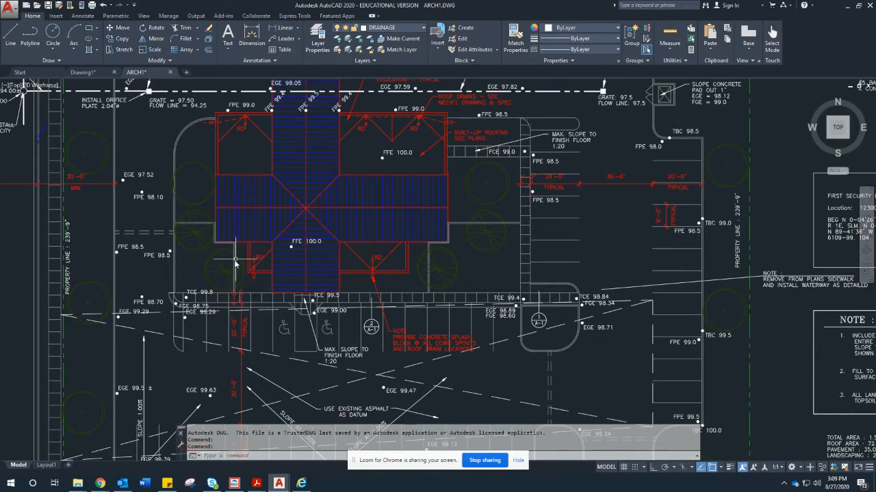
mouse_move(238, 268)
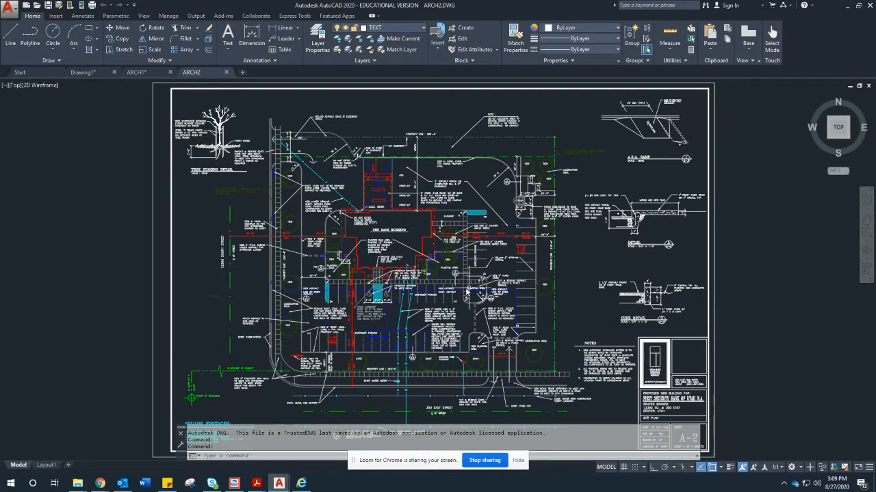
mouse_move(424, 301)
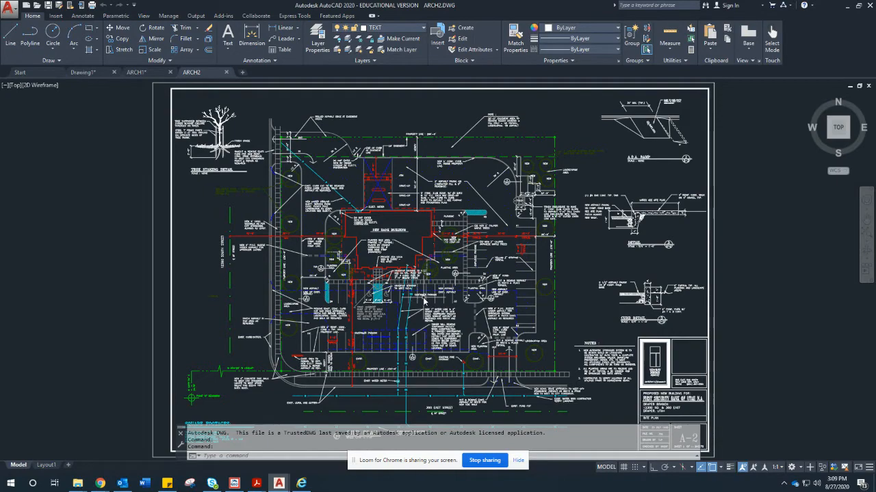
mouse_move(420, 299)
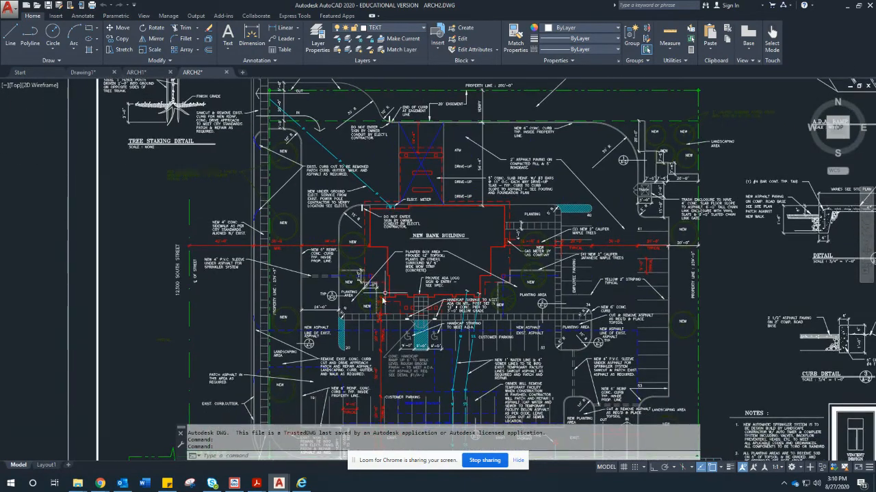
mouse_move(432, 288)
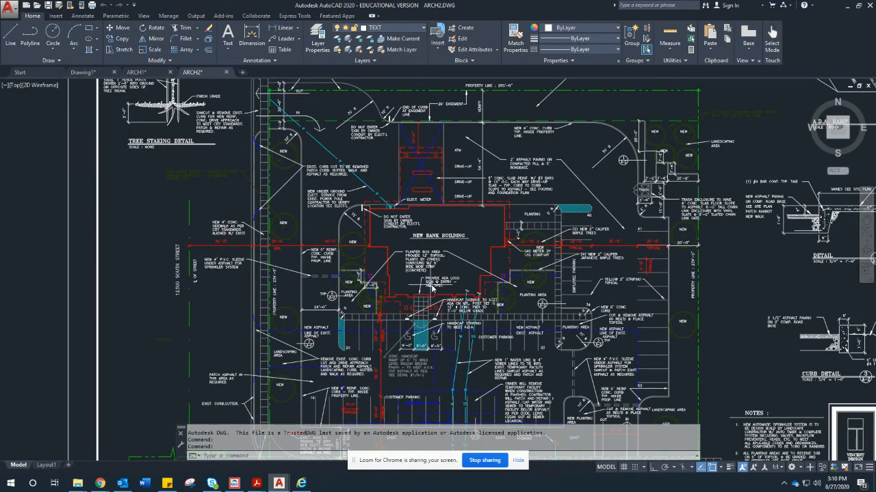
mouse_move(435, 287)
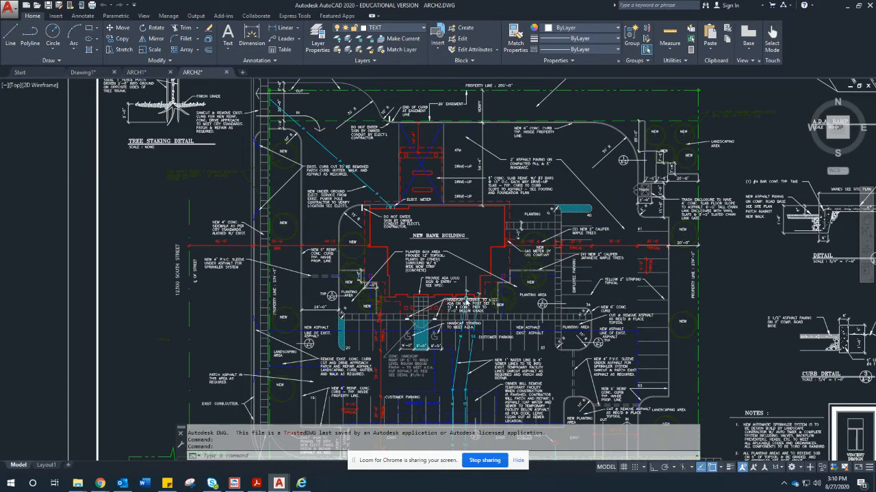
mouse_move(393, 236)
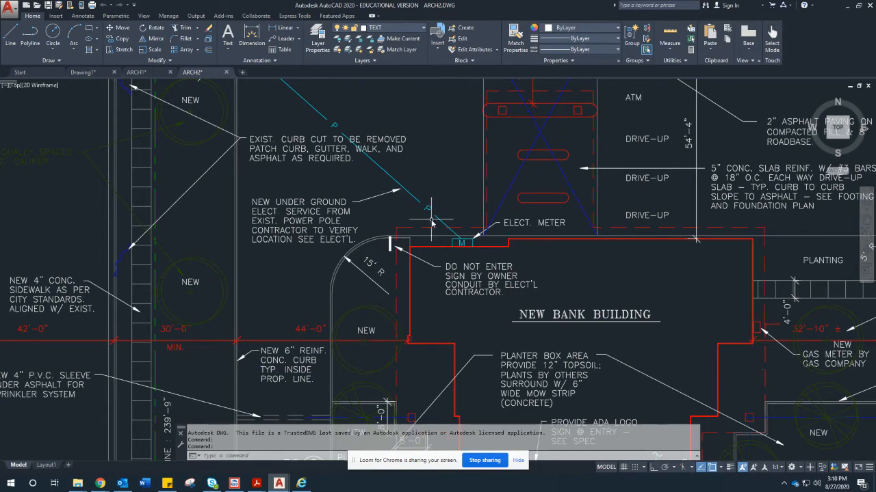
scroll(down, 3)
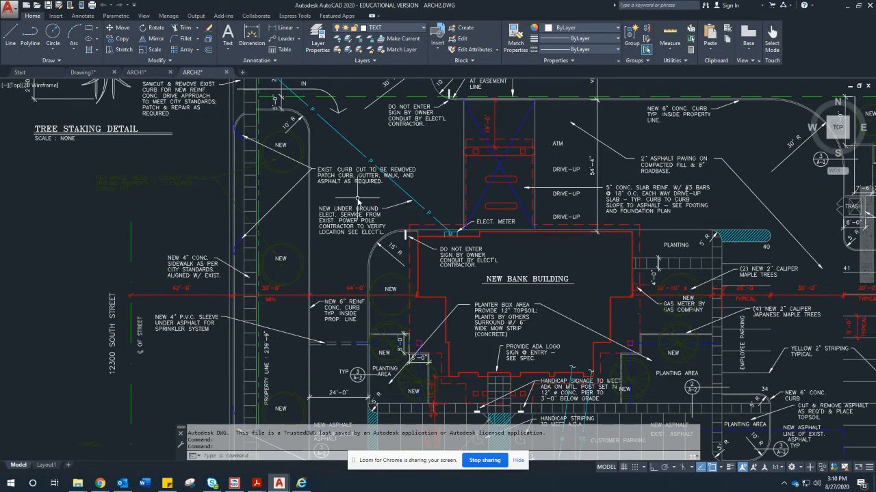
mouse_move(358, 201)
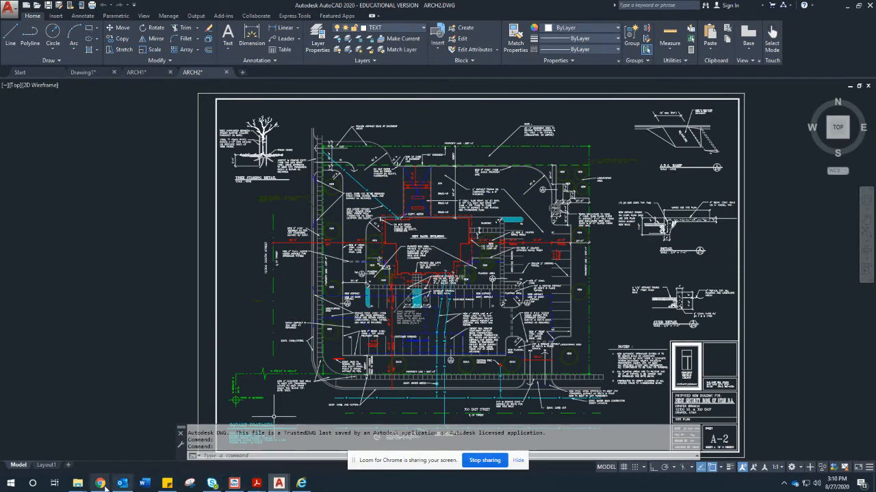
- Download ARCH3.DWG from the shared Drive folder of bank drawings
click(100, 484)
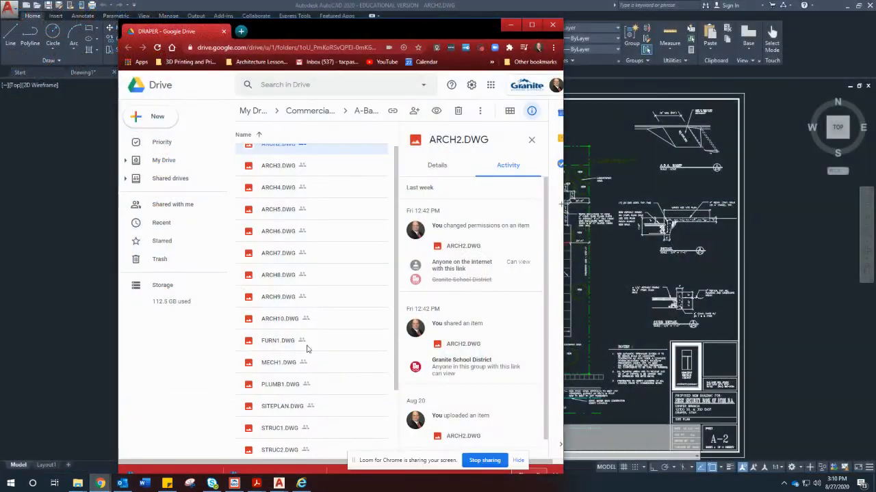
click(278, 165)
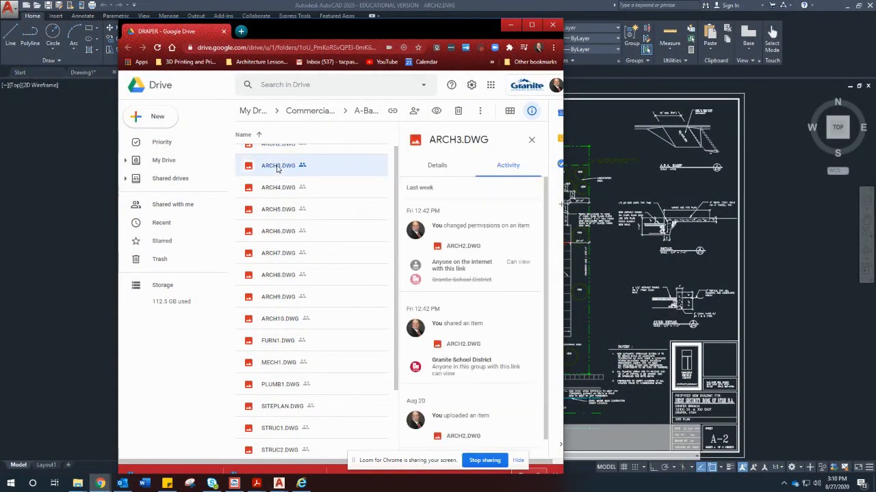
right_click(277, 166)
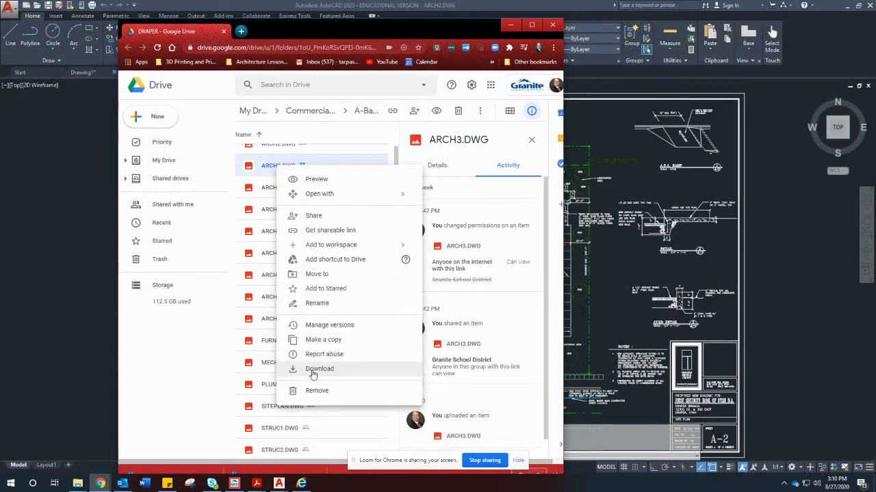
click(320, 369)
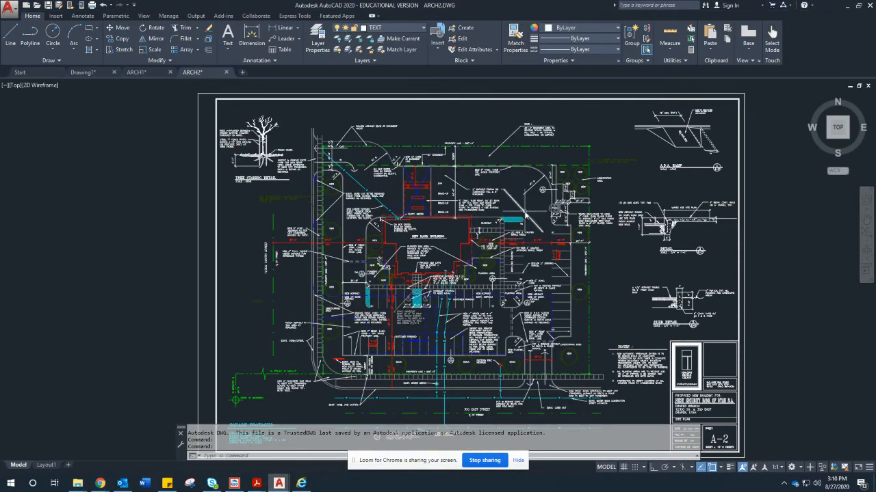
mouse_move(667, 263)
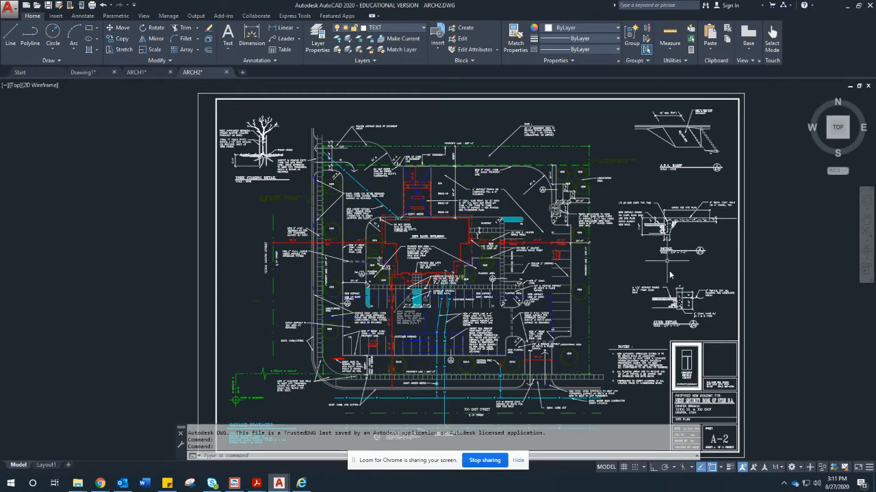
mouse_move(691, 227)
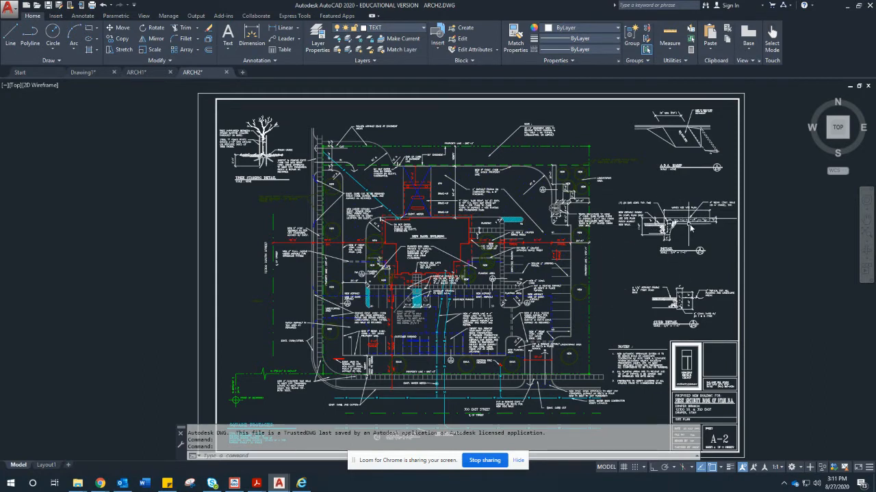
mouse_move(684, 304)
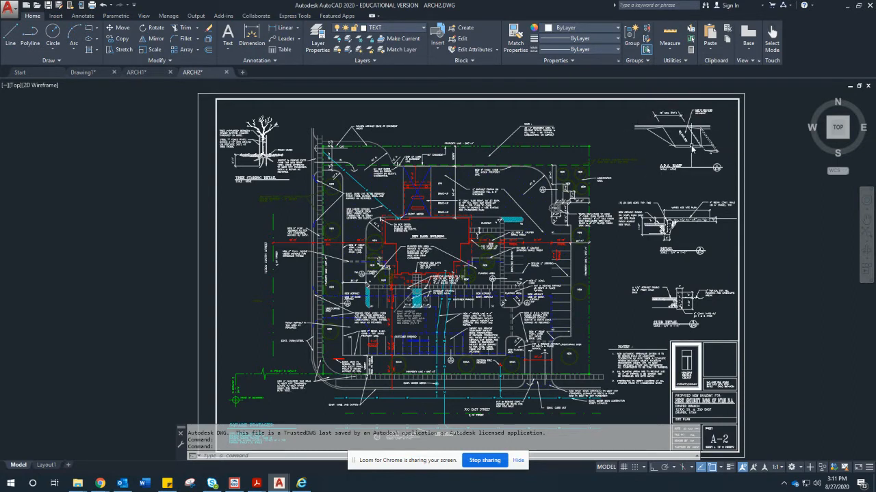
mouse_move(660, 152)
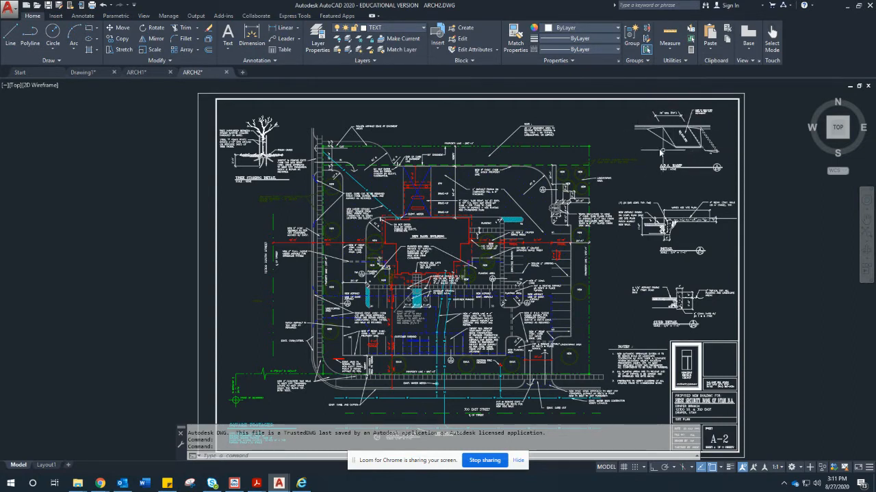
mouse_move(646, 151)
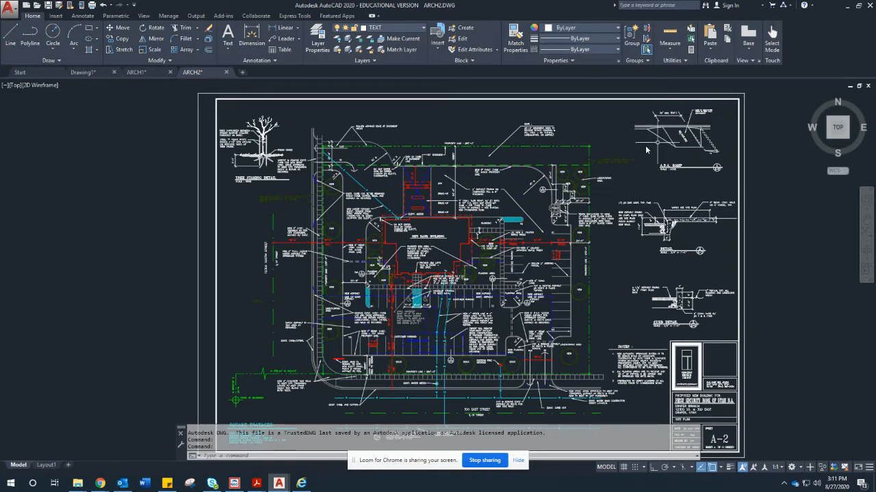
mouse_move(267, 171)
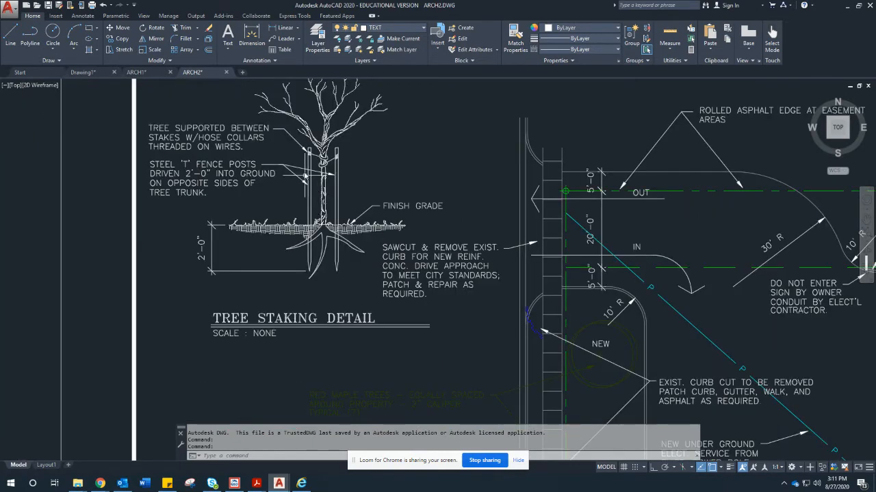
mouse_move(303, 180)
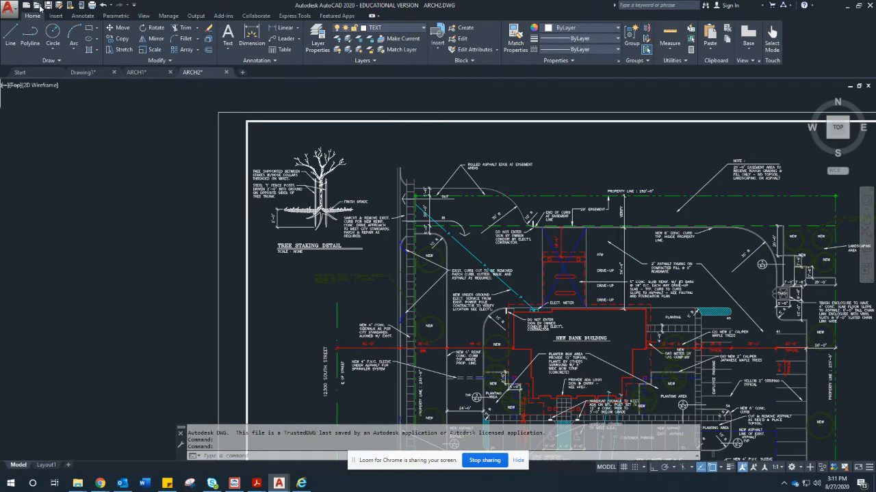
- Open the ARCH3 drawing from the Downloads folder in AutoCAD
click(38, 5)
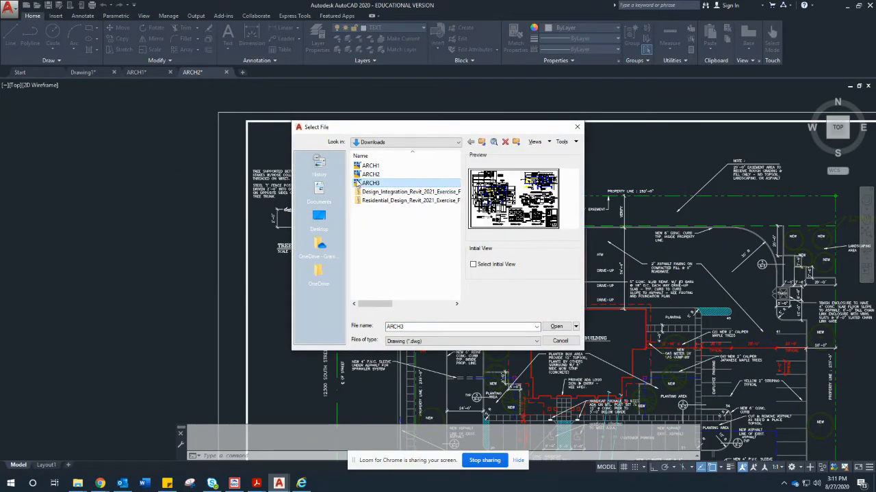
click(555, 326)
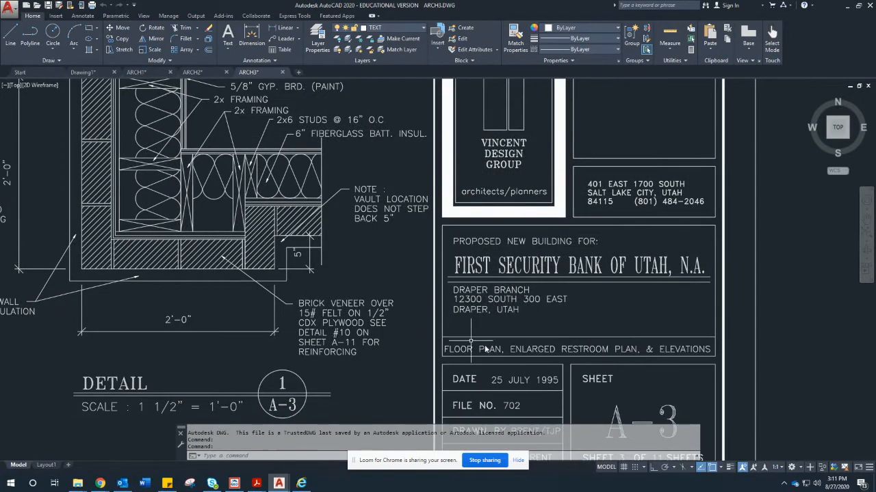
mouse_move(574, 359)
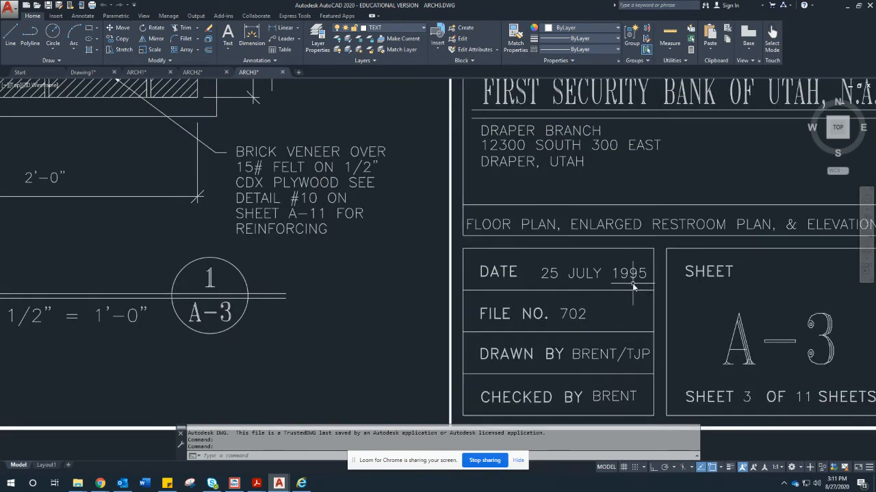
scroll(down, 3)
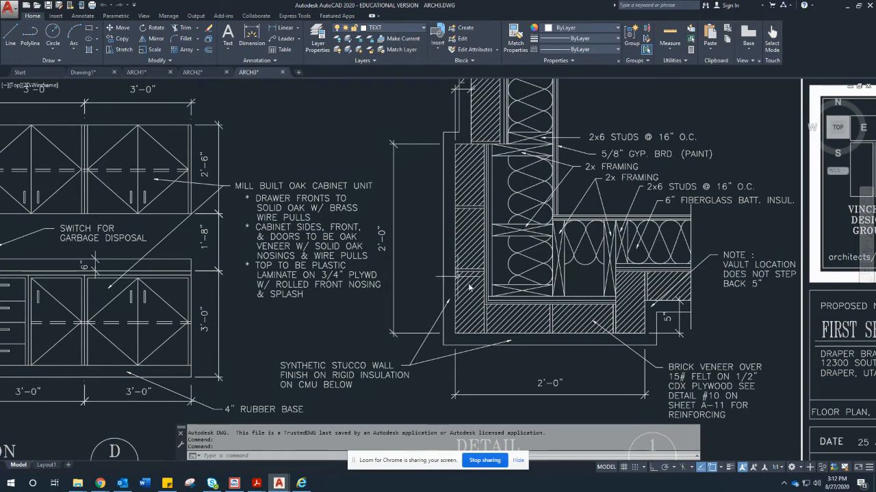
scroll(down, 3)
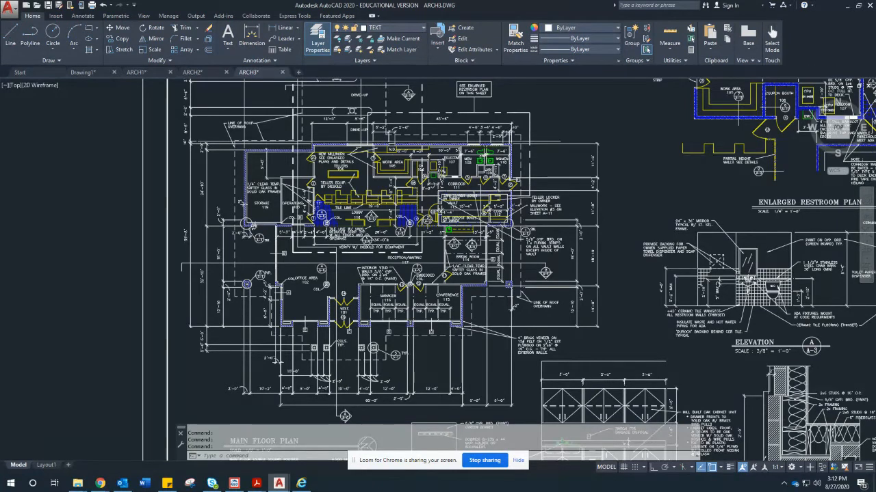
- Make NEWWALLS the current layer in ARCH3's Layer Properties Manager
click(318, 39)
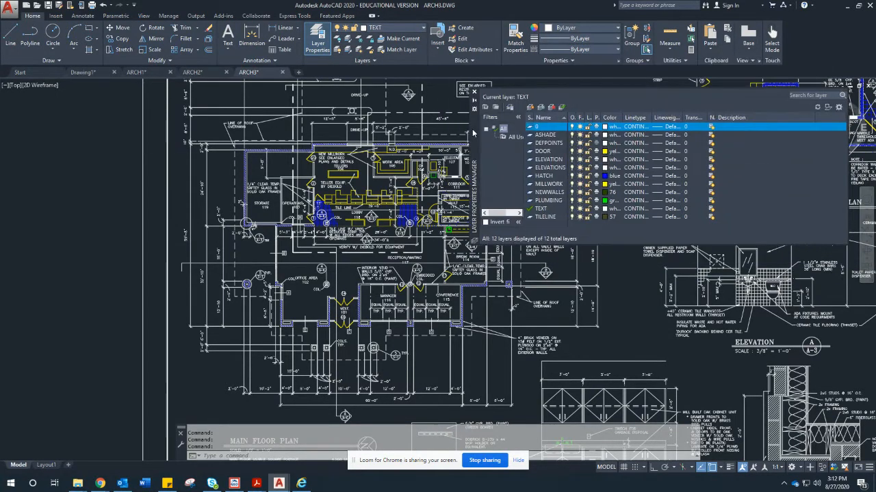
mouse_move(554, 181)
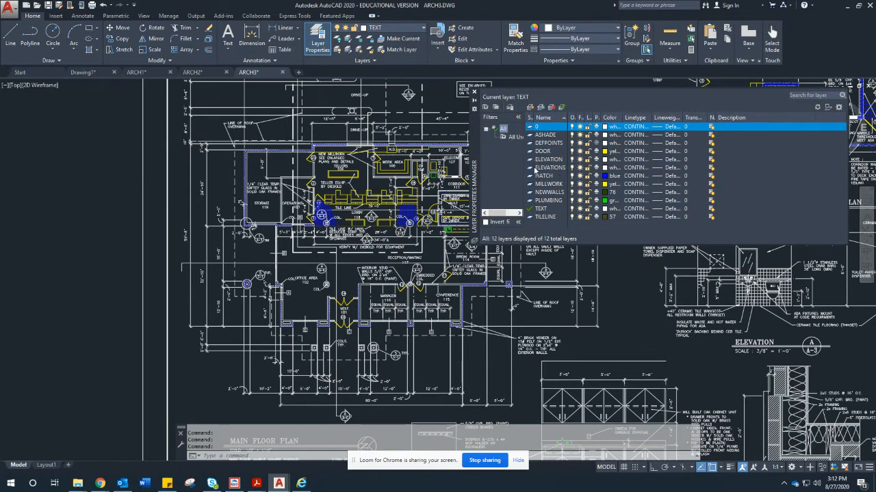
mouse_move(574, 205)
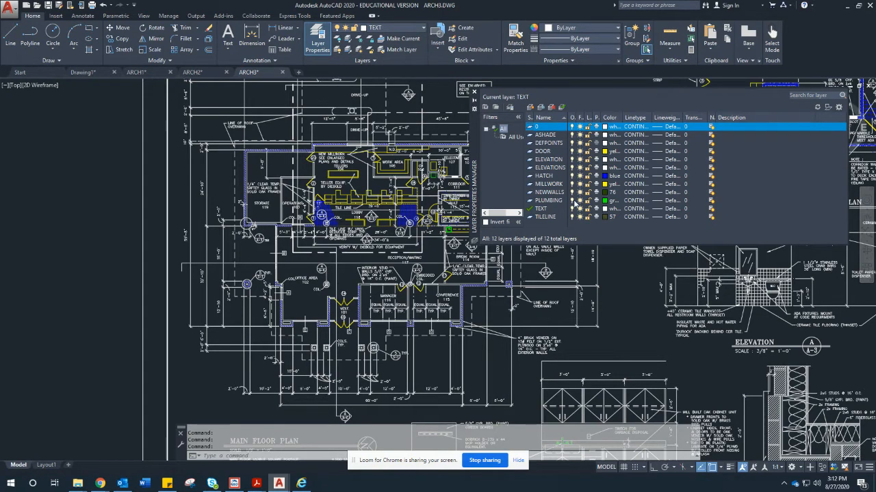
mouse_move(547, 217)
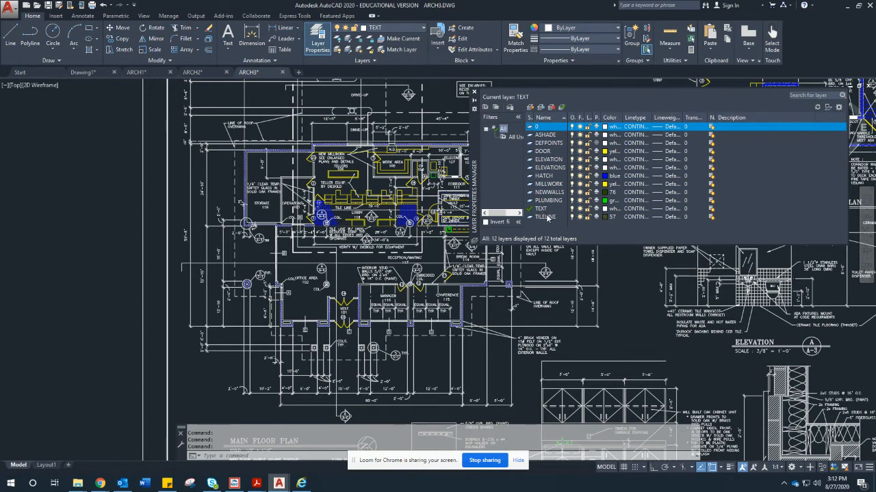
mouse_move(557, 199)
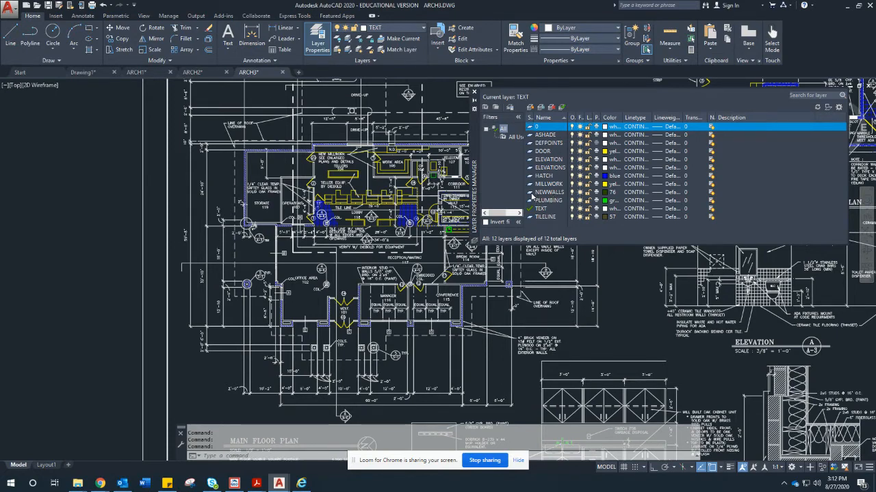
click(549, 192)
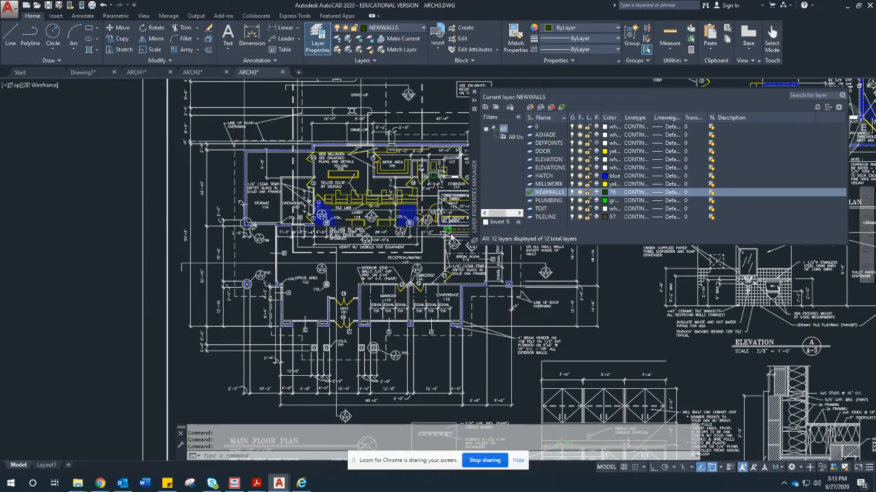
mouse_move(564, 226)
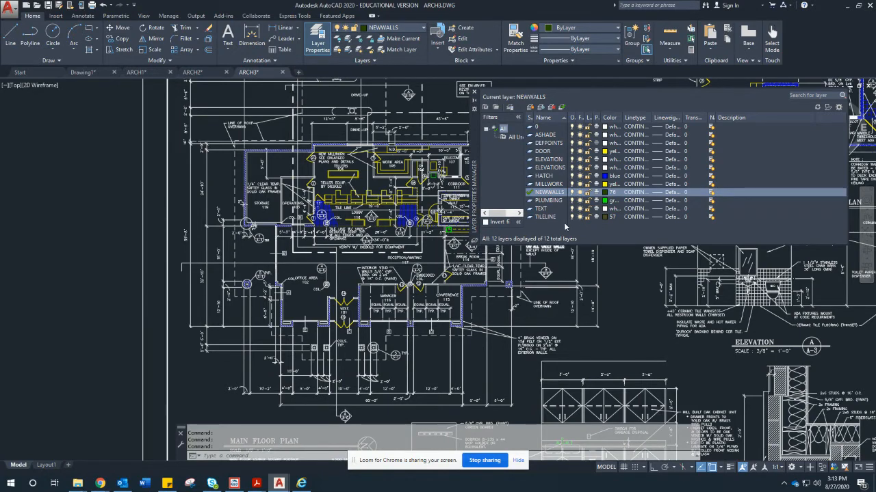
mouse_move(571, 220)
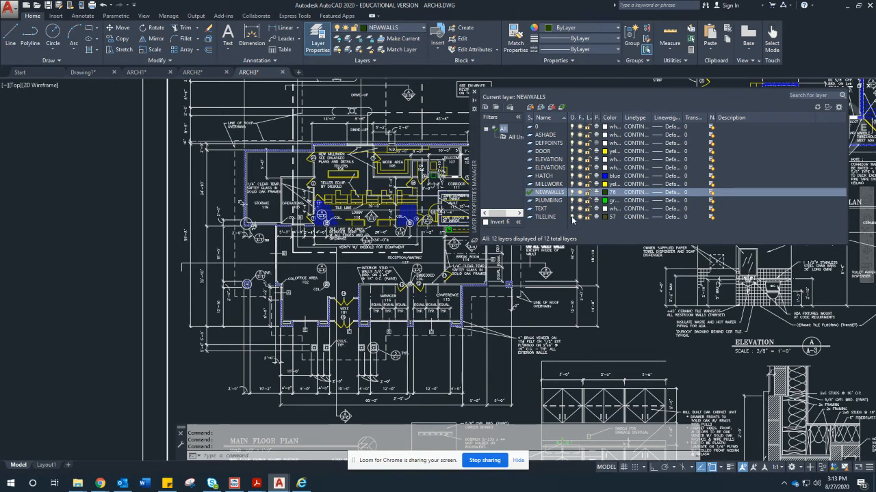
- Turn off the TEXT layer to hide the floor plan's notes and labels
click(545, 217)
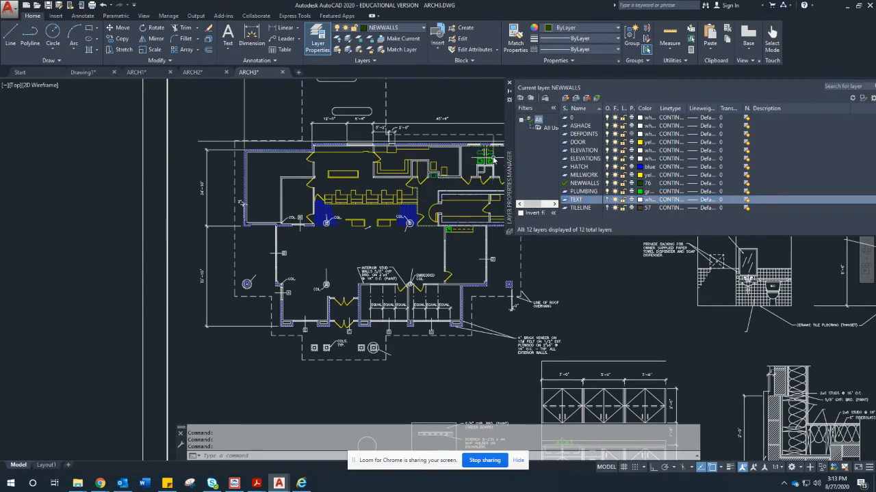
mouse_move(427, 198)
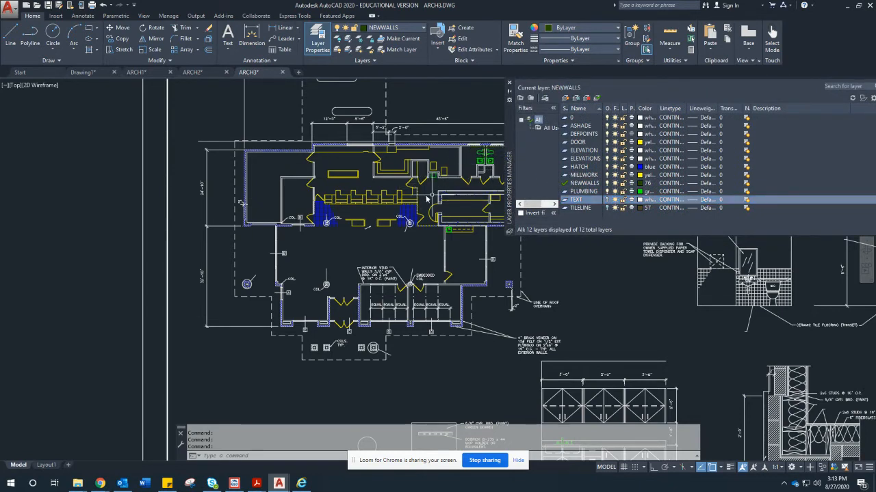
mouse_move(482, 182)
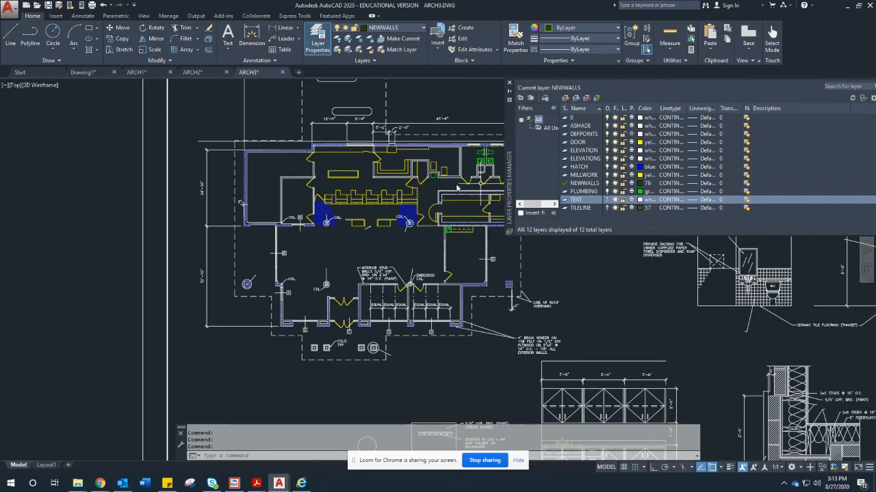
mouse_move(383, 169)
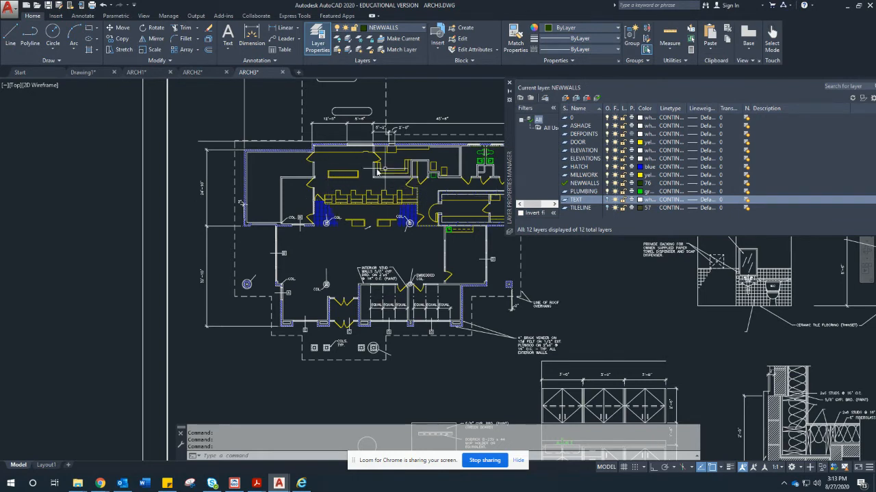
mouse_move(359, 212)
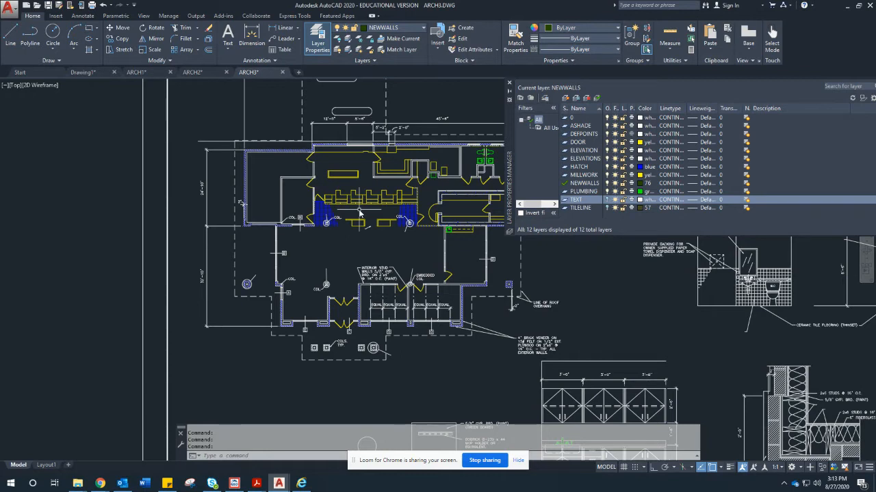
mouse_move(359, 205)
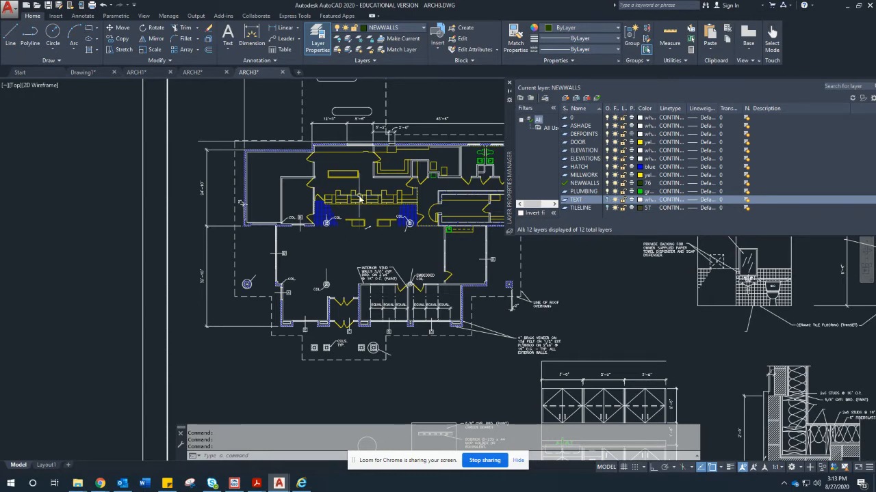
mouse_move(361, 213)
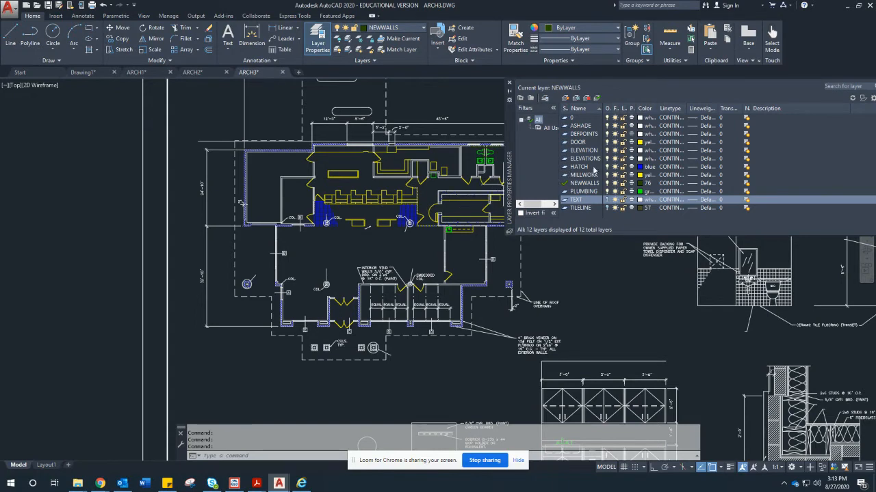
- Turn off the HATCH and ELEVATION layers and toggle other layer lightbulbs to hide dimensions
click(578, 166)
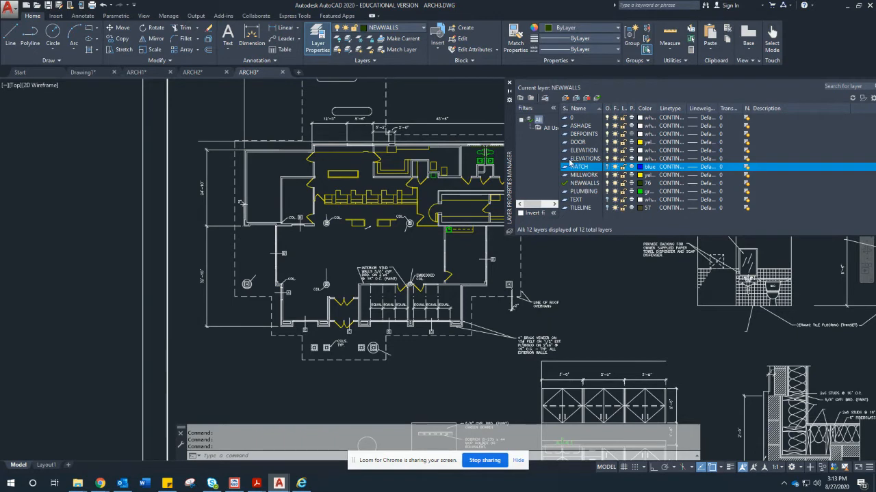
click(585, 158)
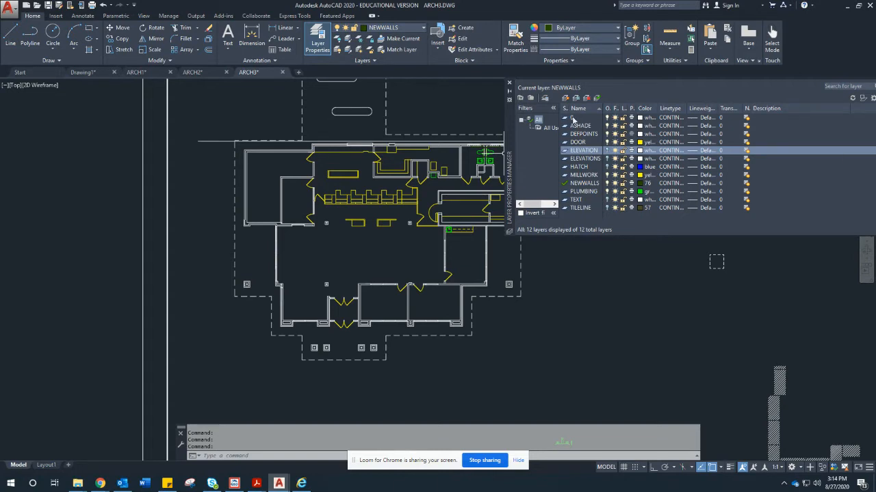
click(571, 117)
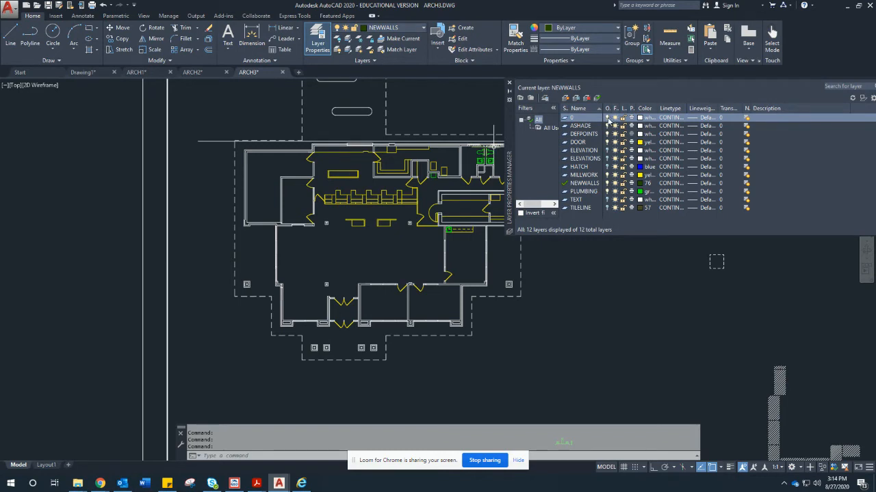
mouse_move(595, 133)
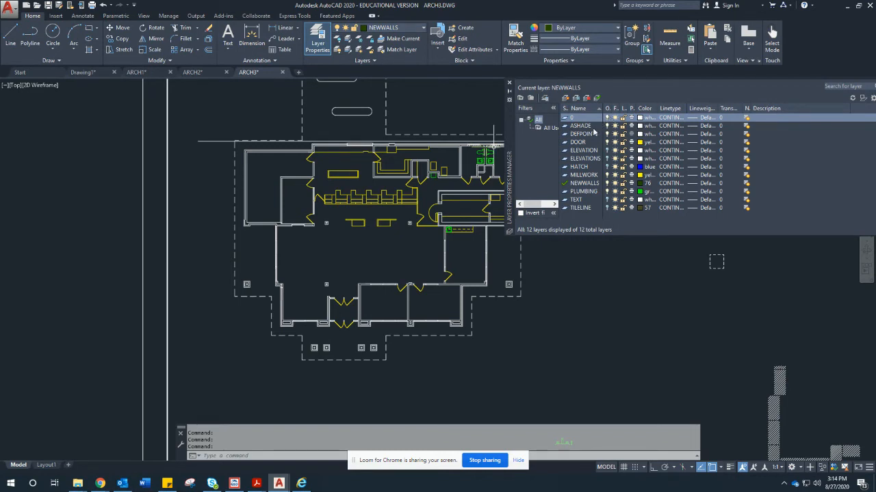
click(581, 126)
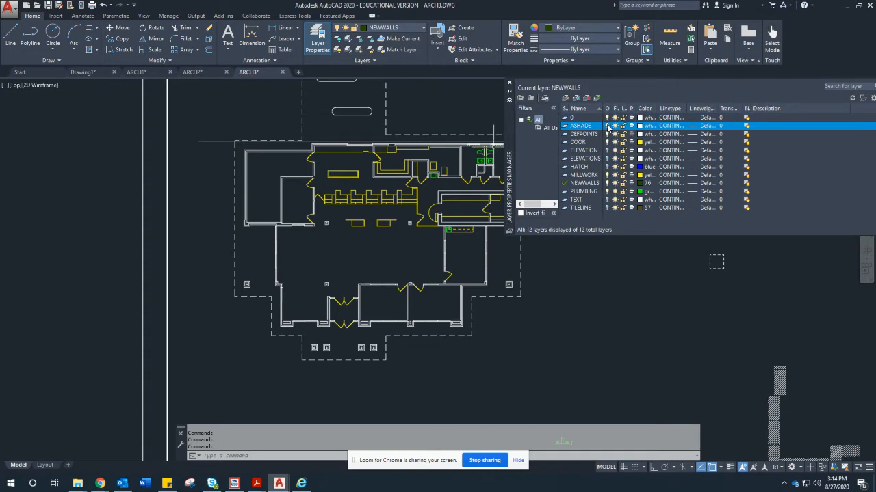
click(585, 133)
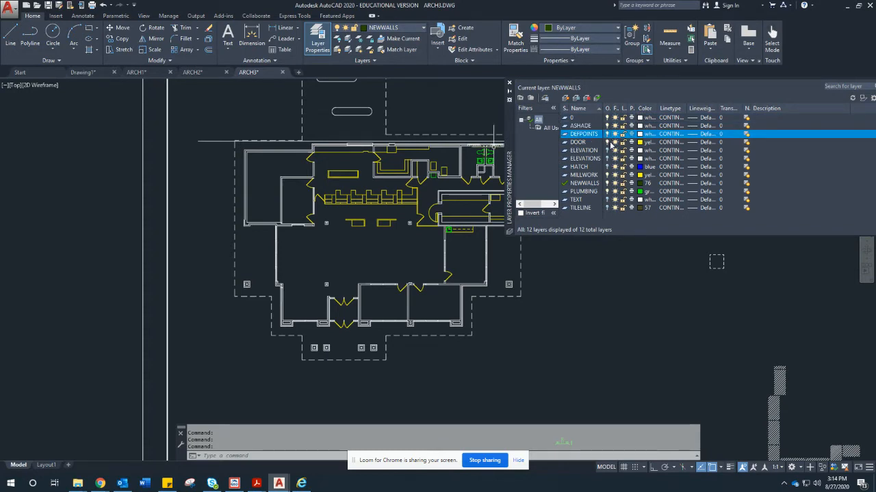
click(580, 125)
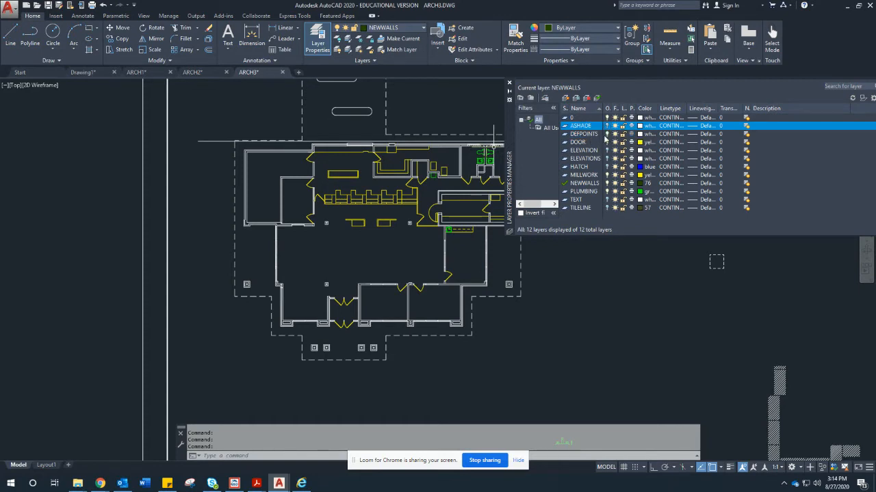
click(583, 134)
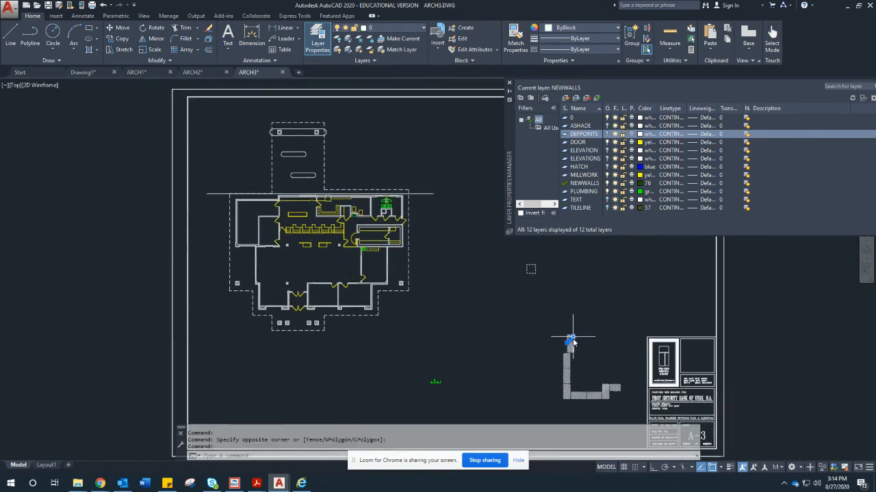
mouse_move(344, 82)
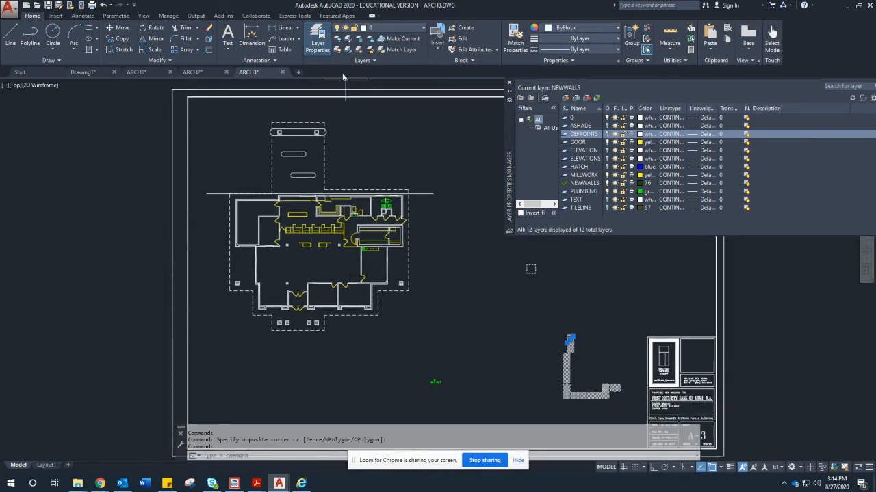
mouse_move(551, 332)
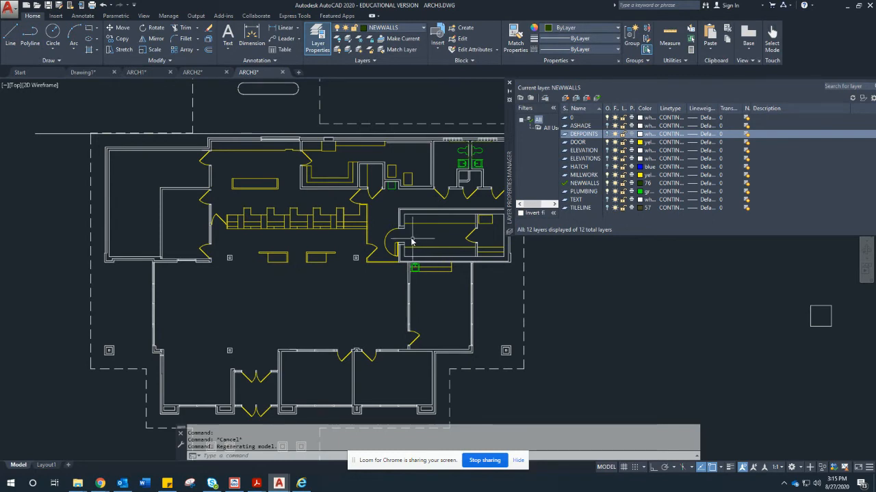
mouse_move(450, 239)
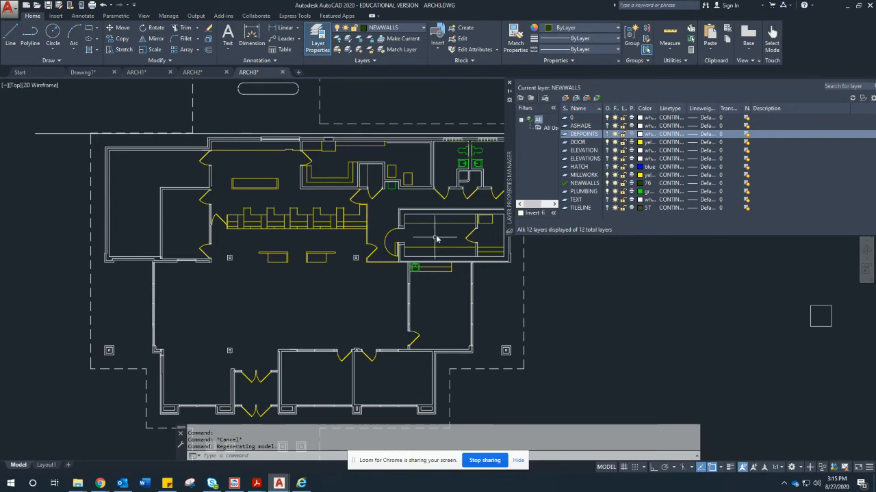
mouse_move(423, 259)
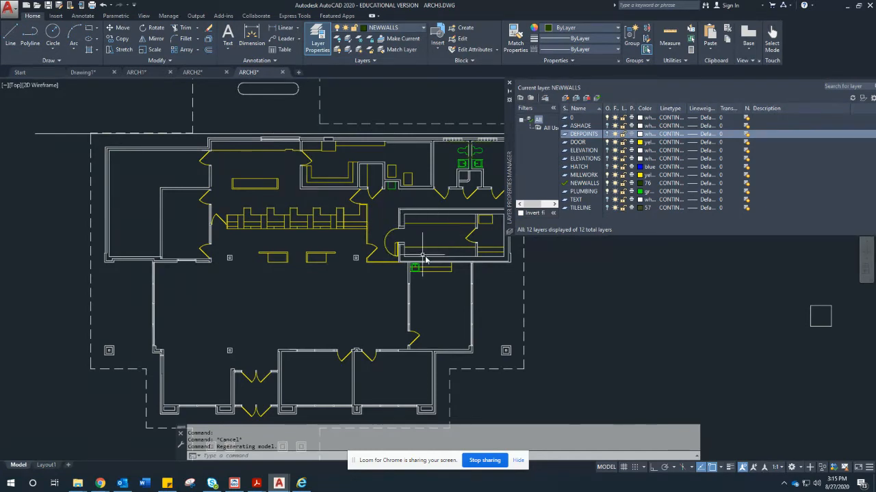
mouse_move(413, 226)
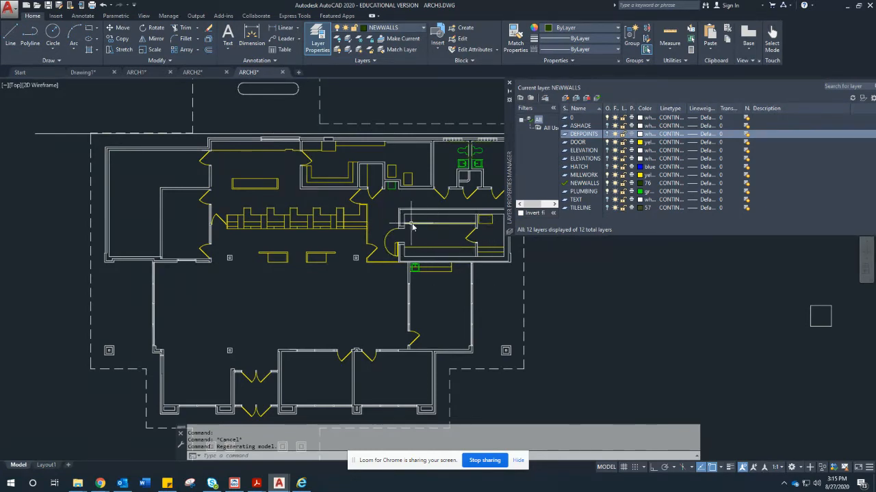
mouse_move(482, 253)
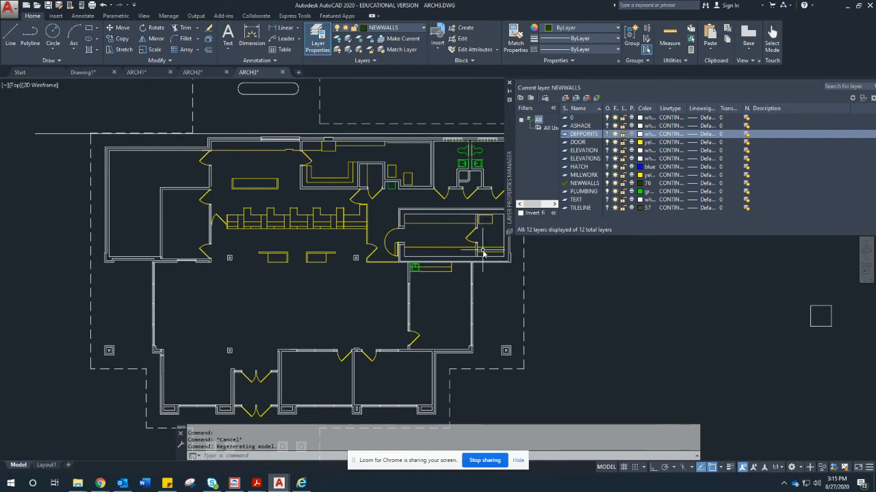
mouse_move(483, 238)
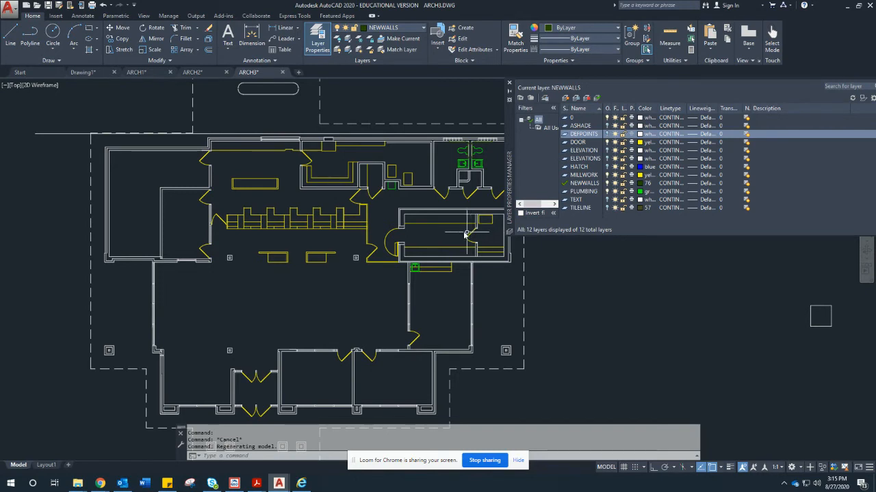
mouse_move(451, 184)
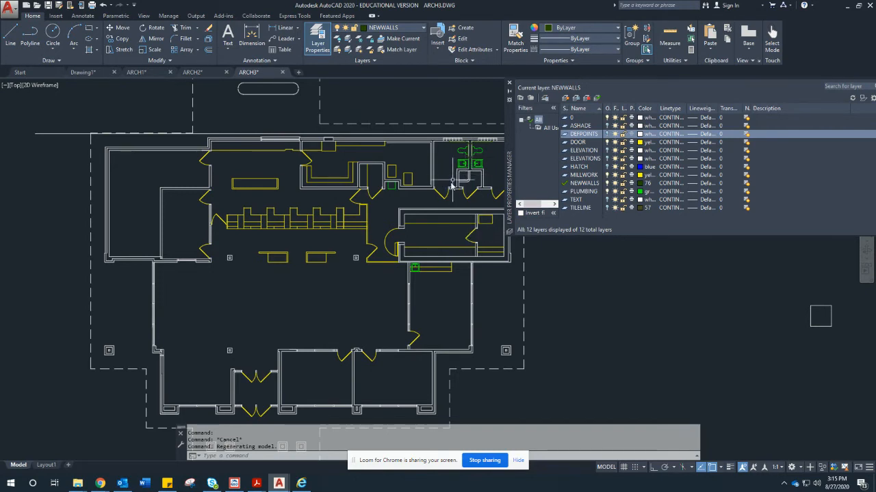
mouse_move(404, 208)
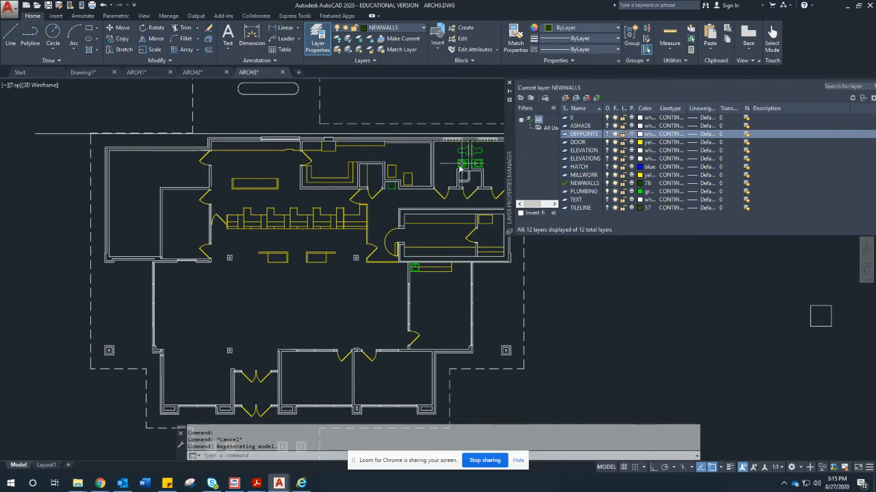
mouse_move(459, 164)
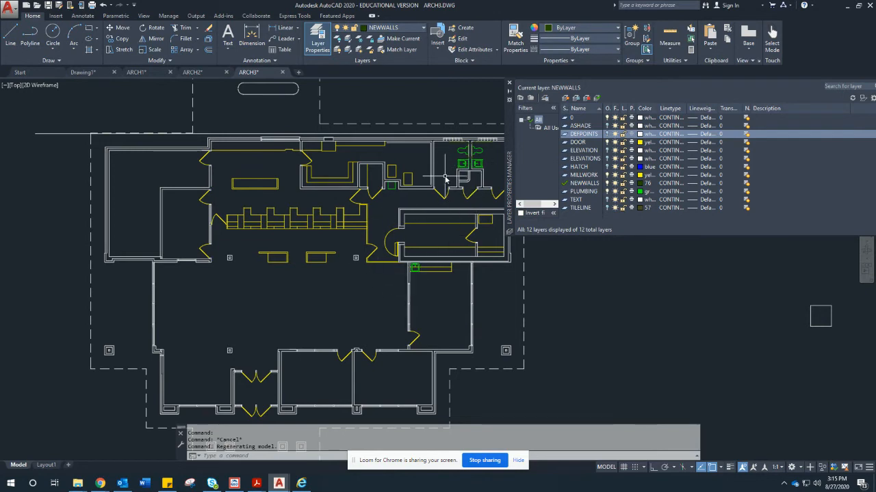
mouse_move(370, 154)
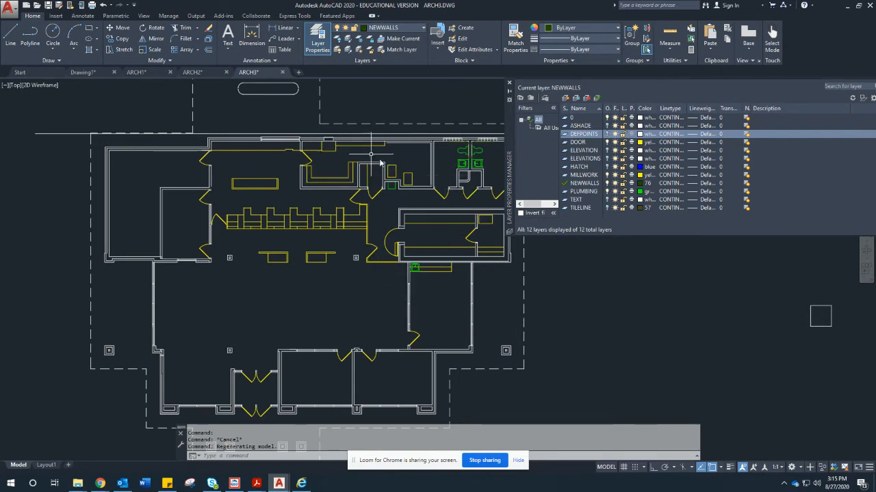
mouse_move(304, 225)
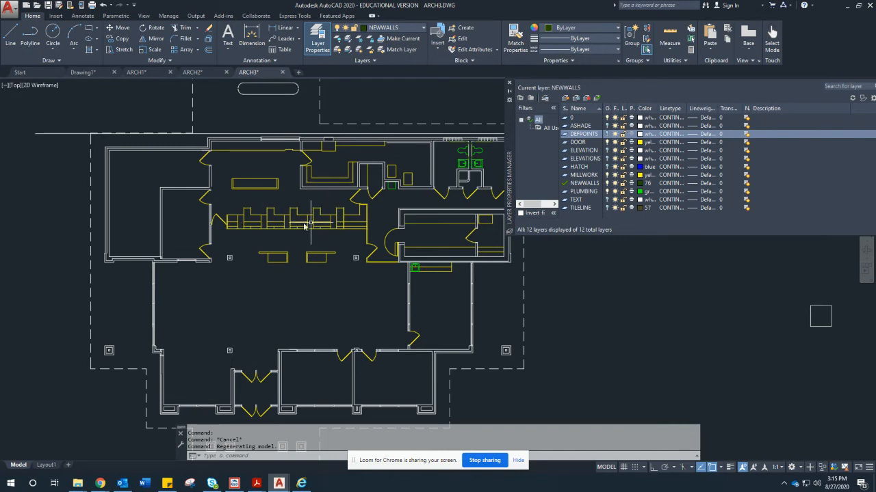
mouse_move(209, 239)
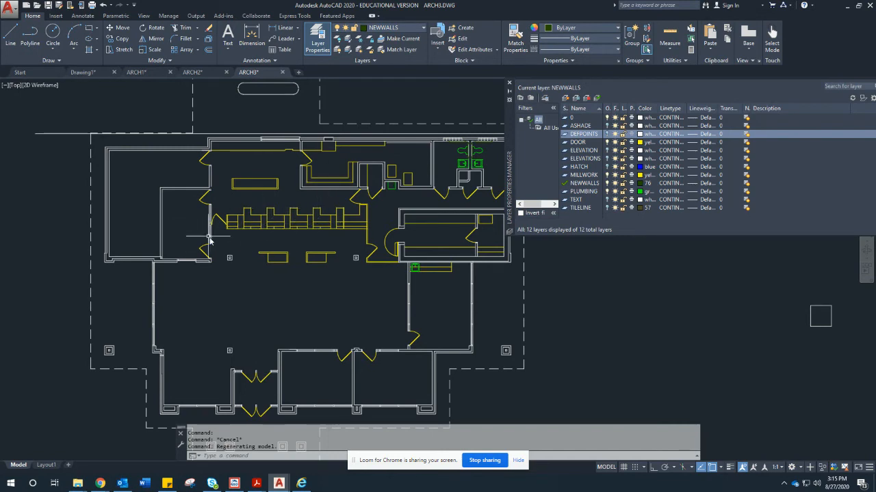
mouse_move(246, 248)
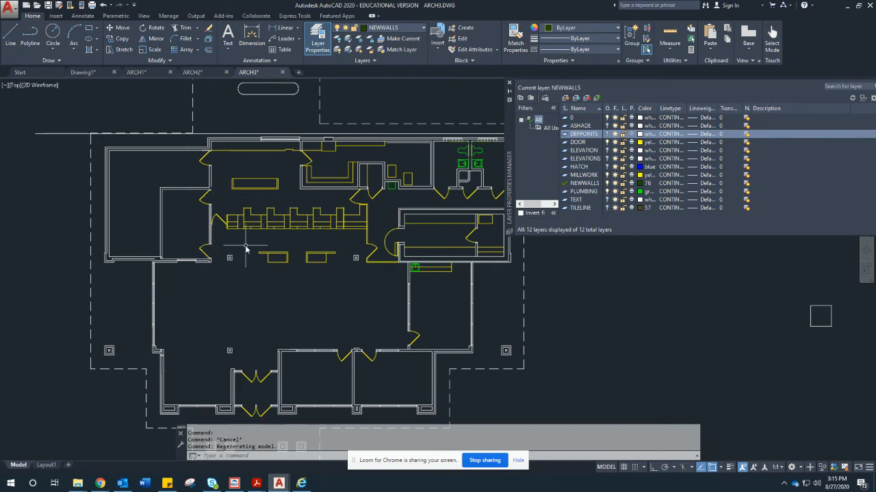
mouse_move(205, 220)
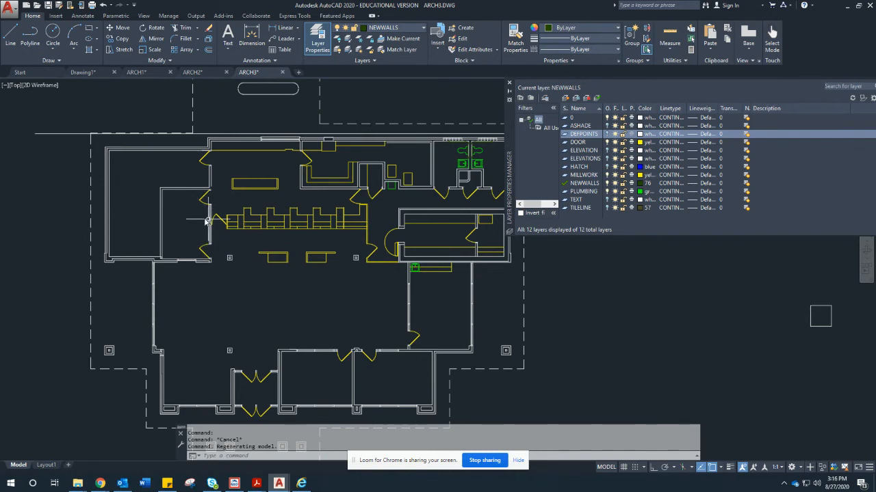
mouse_move(194, 231)
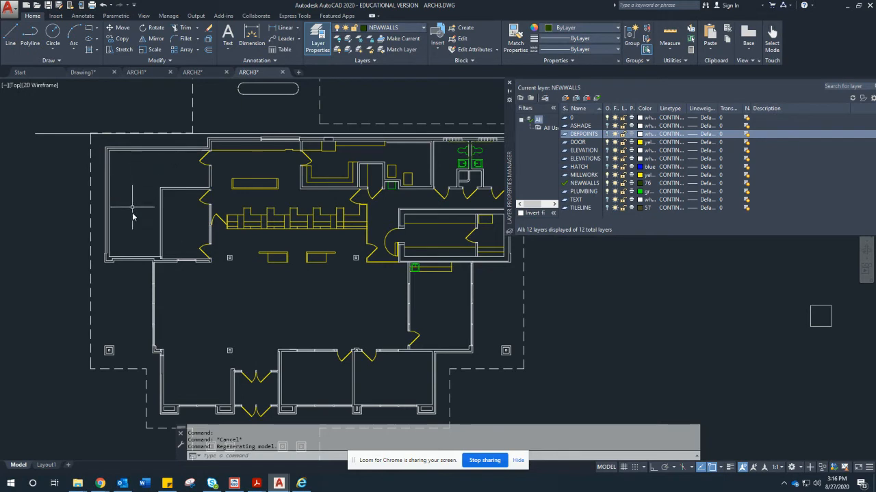
mouse_move(140, 190)
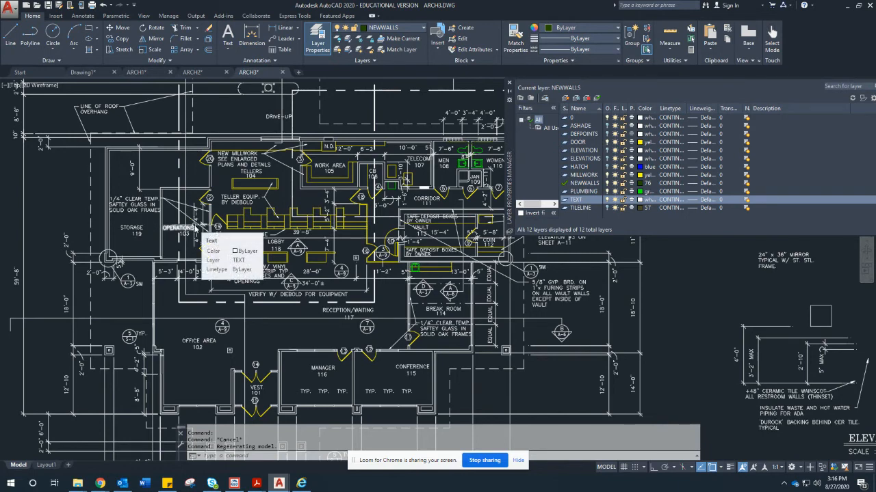
click(578, 200)
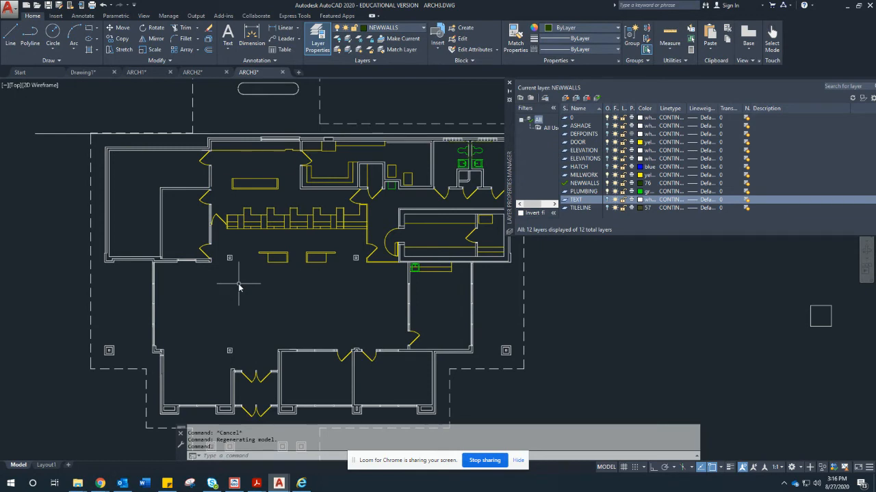
mouse_move(87, 380)
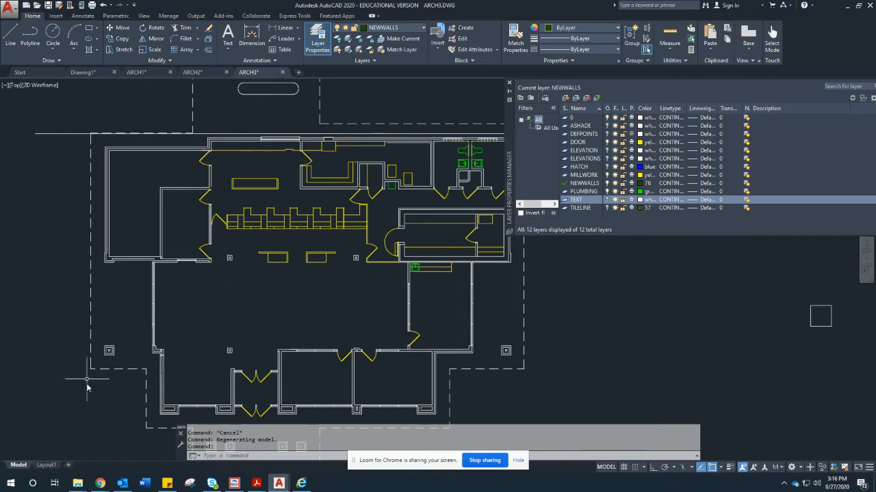
mouse_move(195, 349)
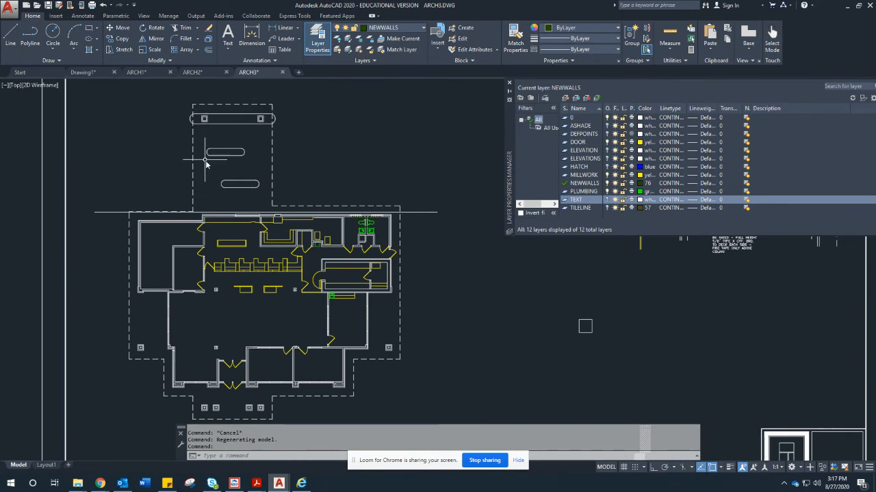
mouse_move(215, 109)
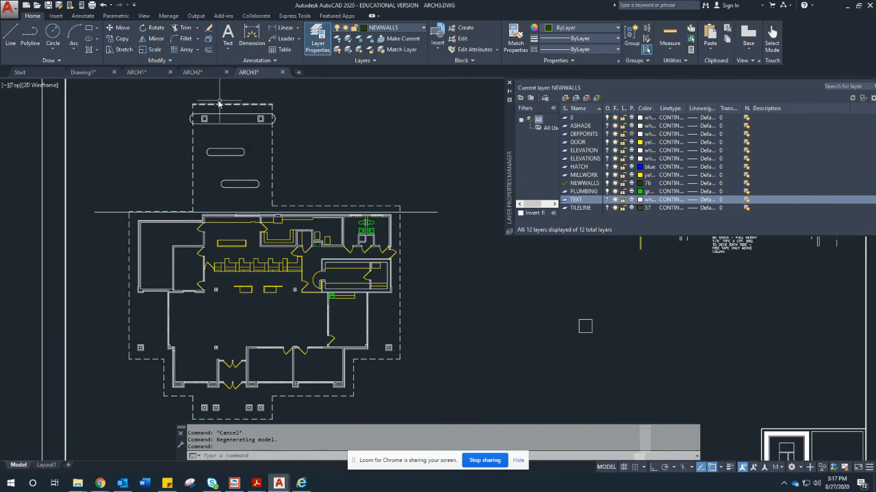
mouse_move(266, 202)
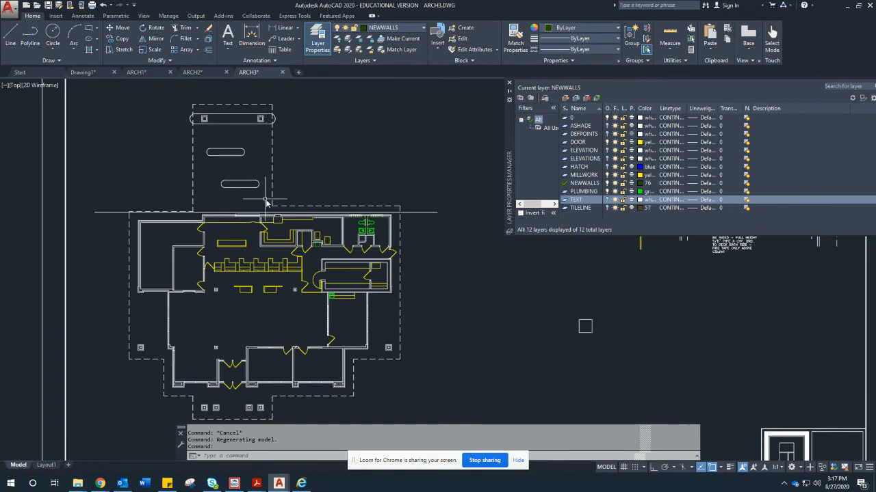
mouse_move(233, 418)
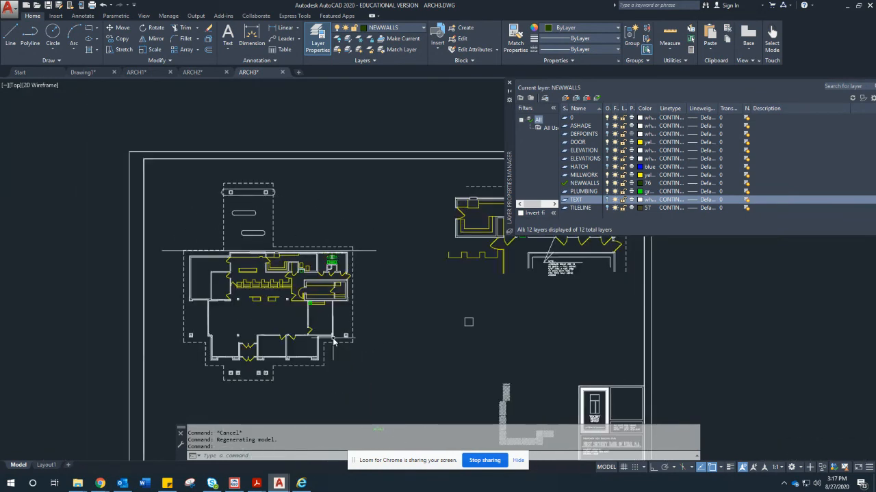
mouse_move(431, 92)
text(REC)
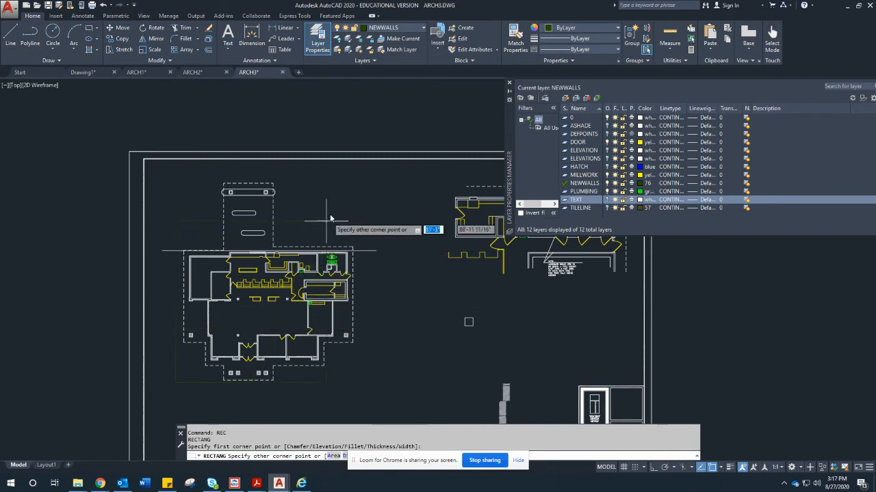
mouse_move(354, 185)
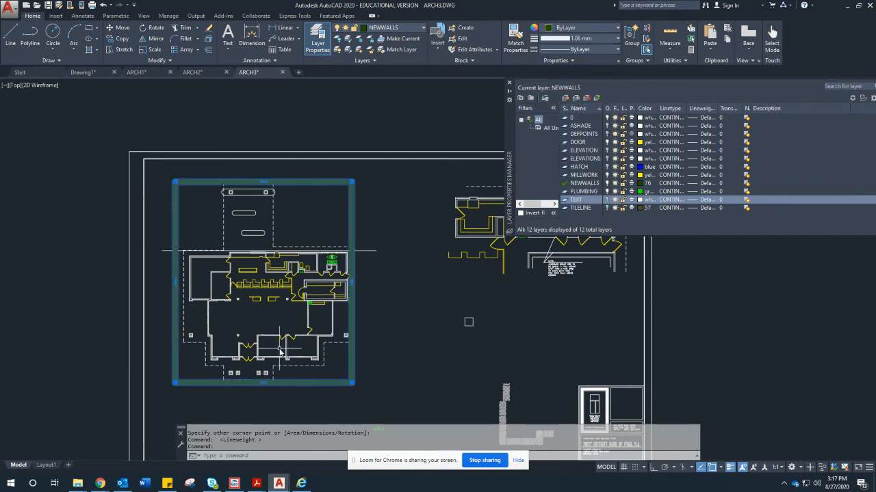
mouse_move(205, 215)
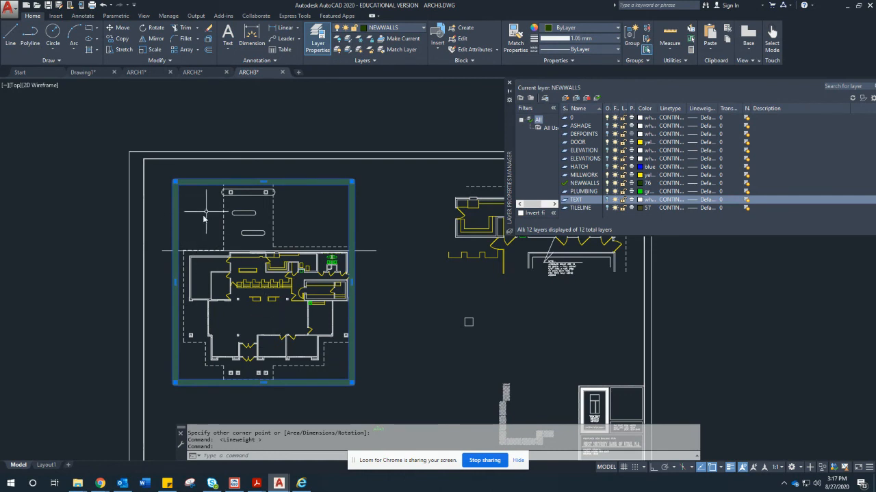
mouse_move(311, 373)
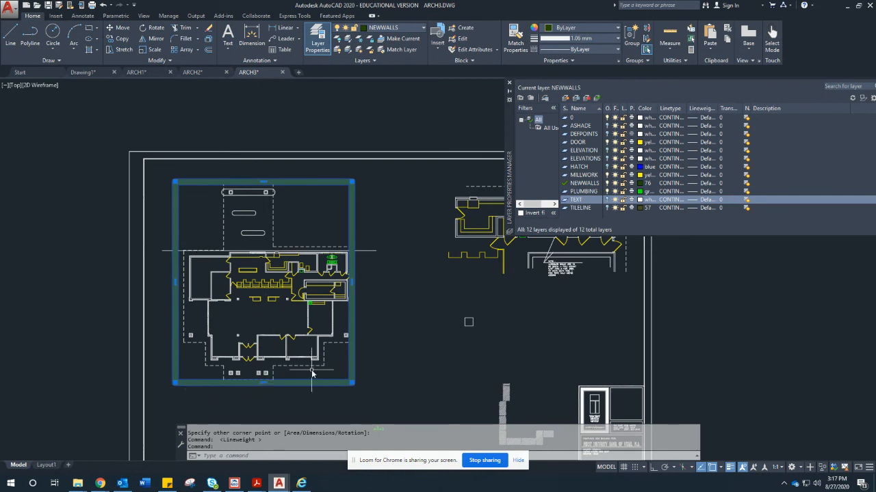
mouse_move(335, 359)
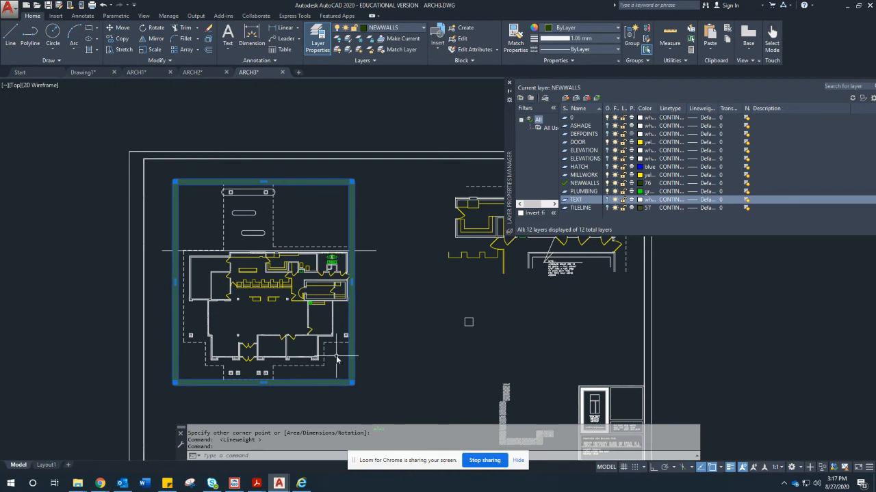
mouse_move(298, 304)
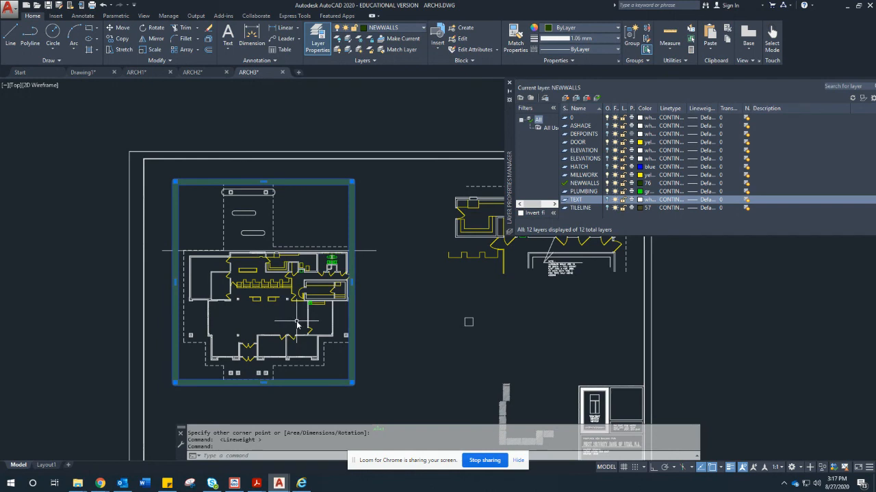
mouse_move(302, 321)
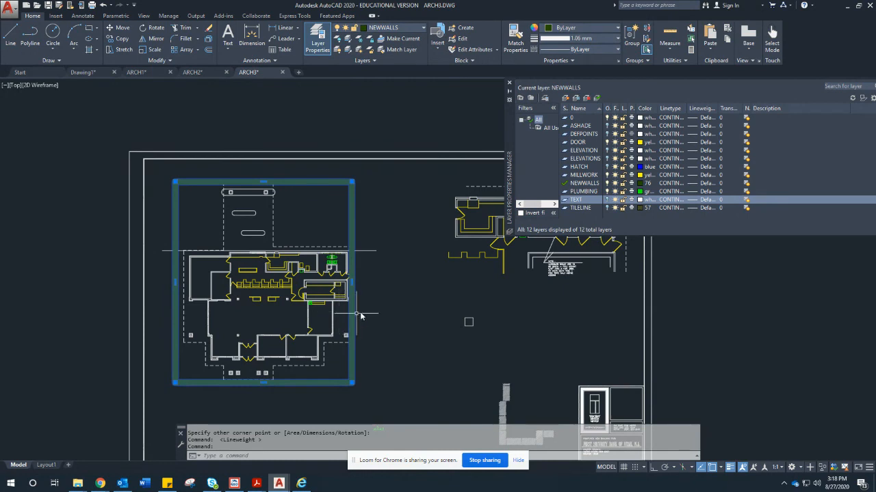
mouse_move(371, 308)
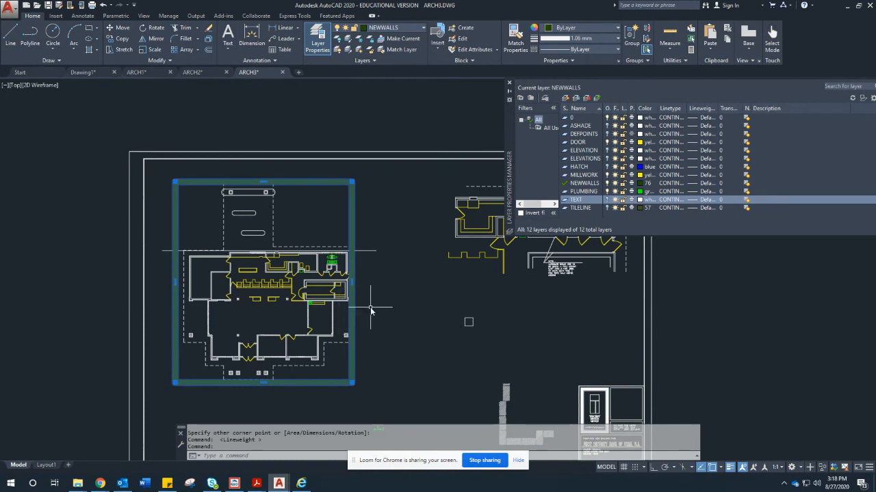